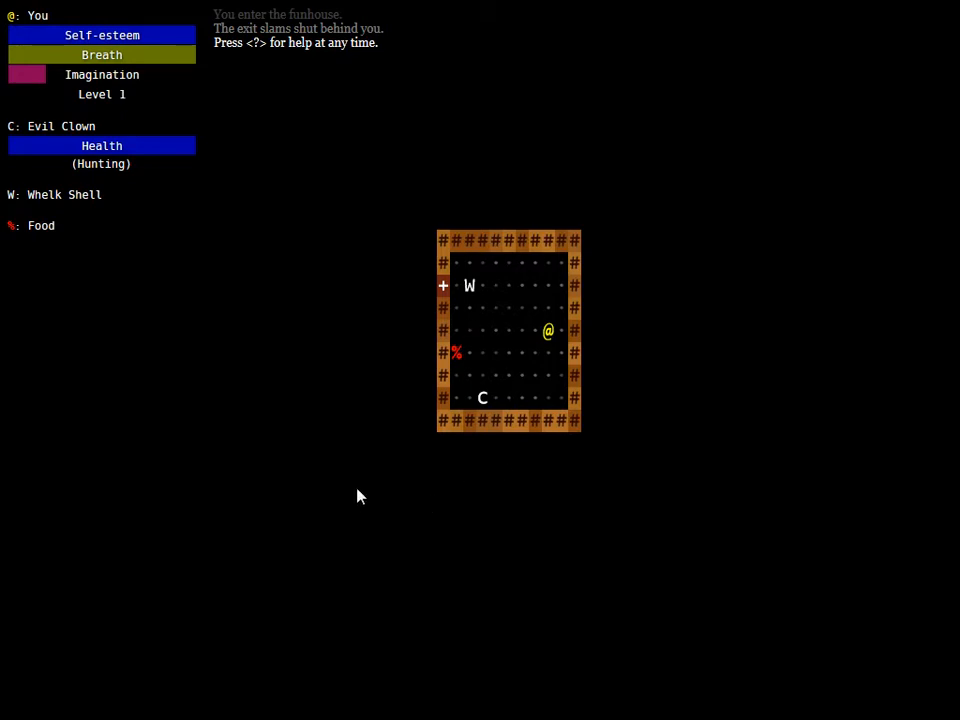
{"action": "mouse_move", "coordinate": [250, 393]}
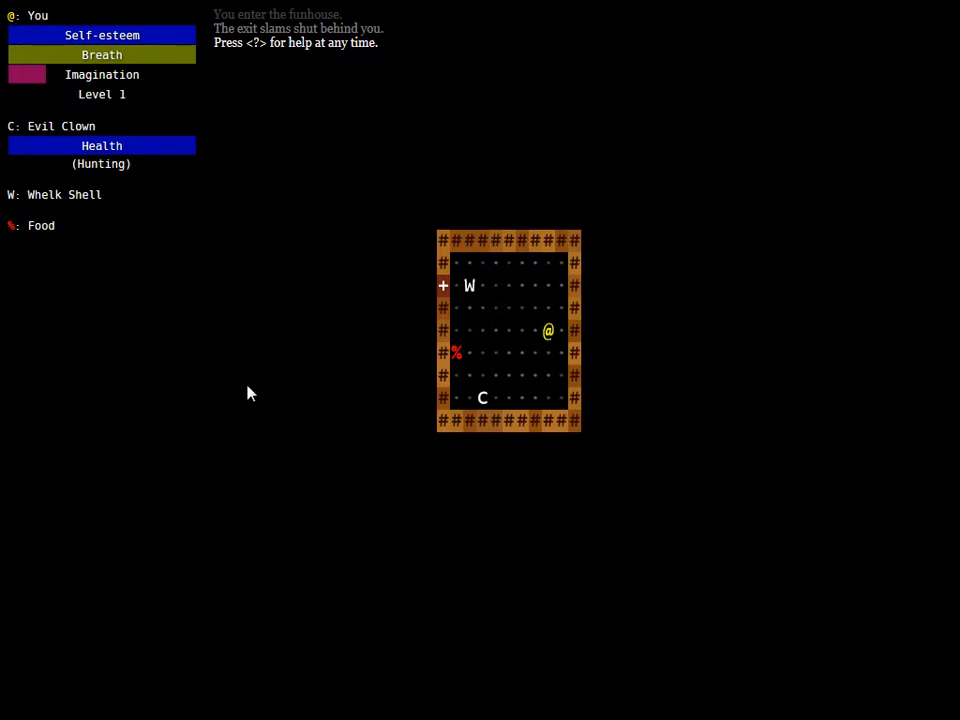
{"action": "mouse_move", "coordinate": [351, 536]}
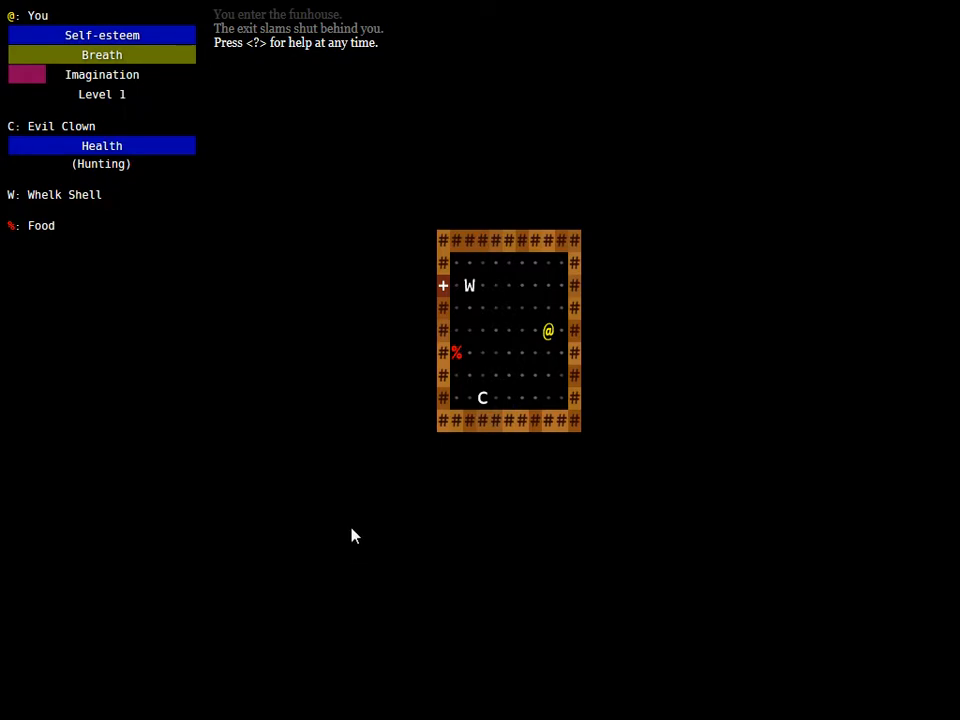
{"action": "mouse_move", "coordinate": [350, 535]}
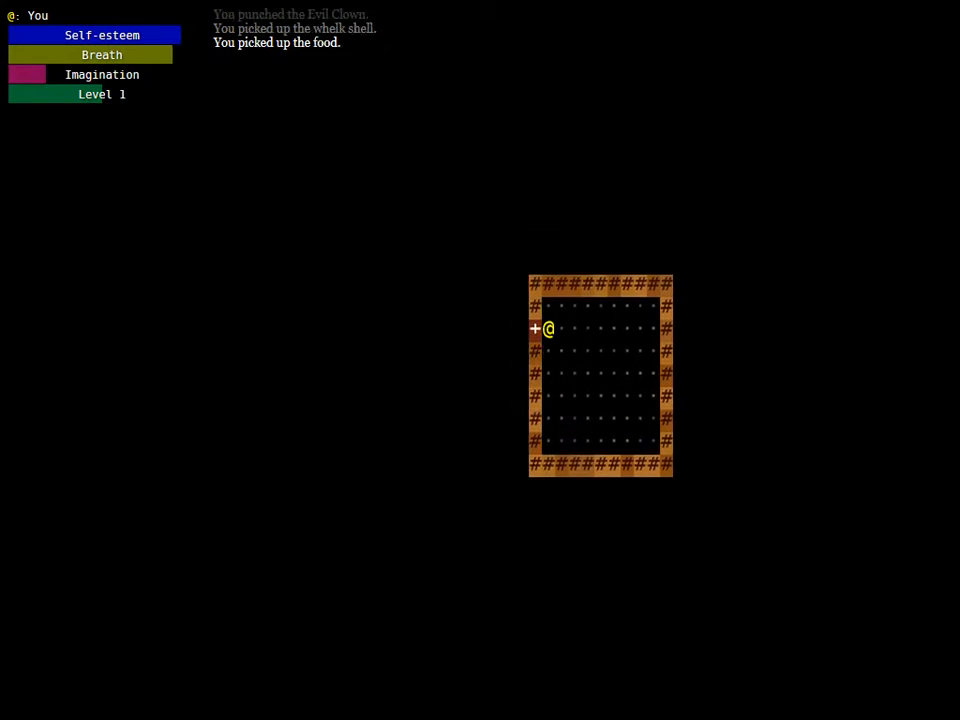
Check the inventory, then walk west through the door and corridor into a new room
{"action": "key", "text": "i"}
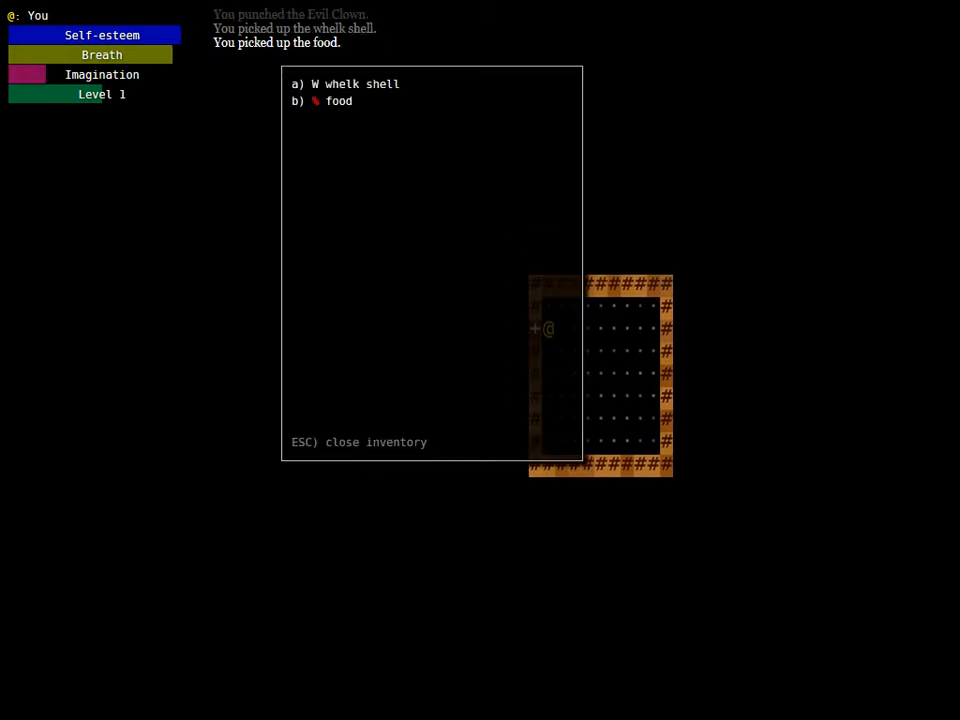
{"action": "key", "text": "Escape"}
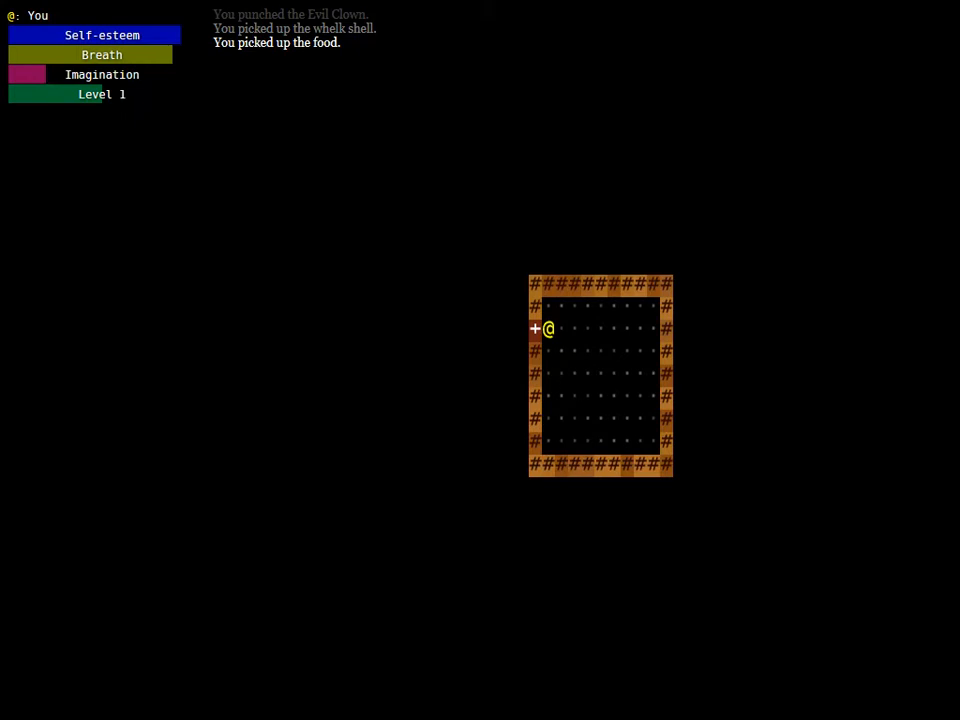
{"action": "key", "text": "Left"}
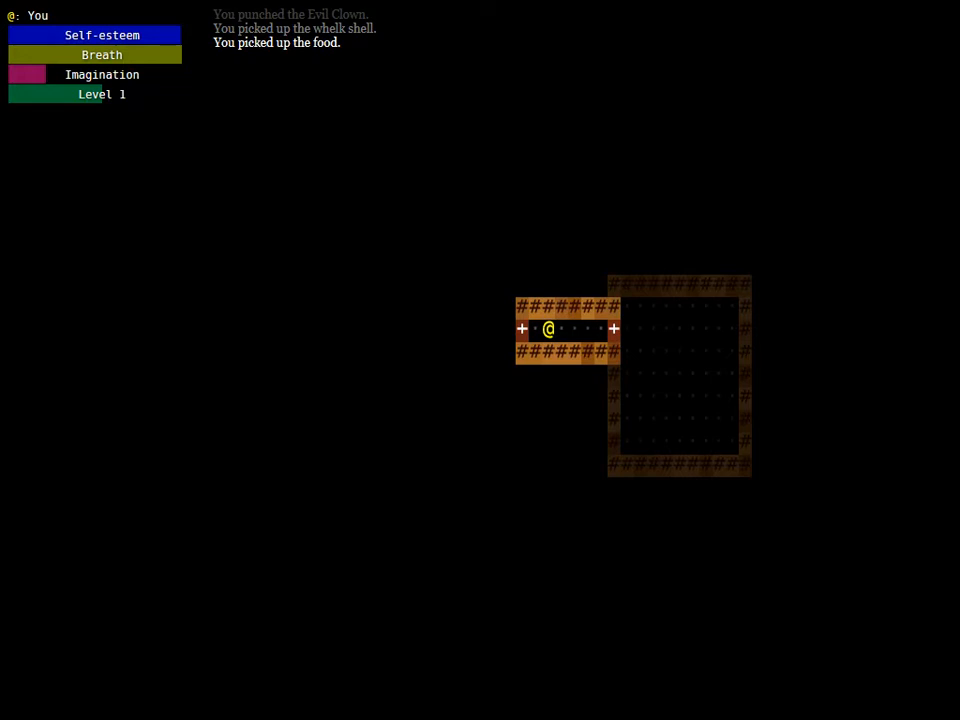
{"action": "key", "text": "Left"}
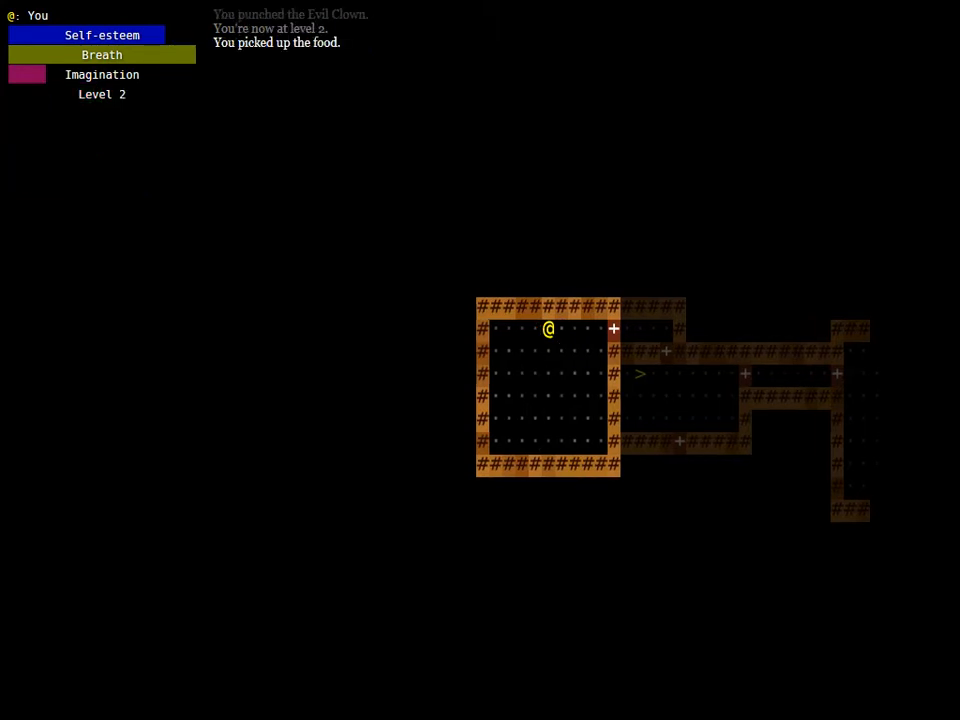
Eat the food for +35 self-esteem, then take the stairs down to a new floor
{"action": "key", "text": "Left"}
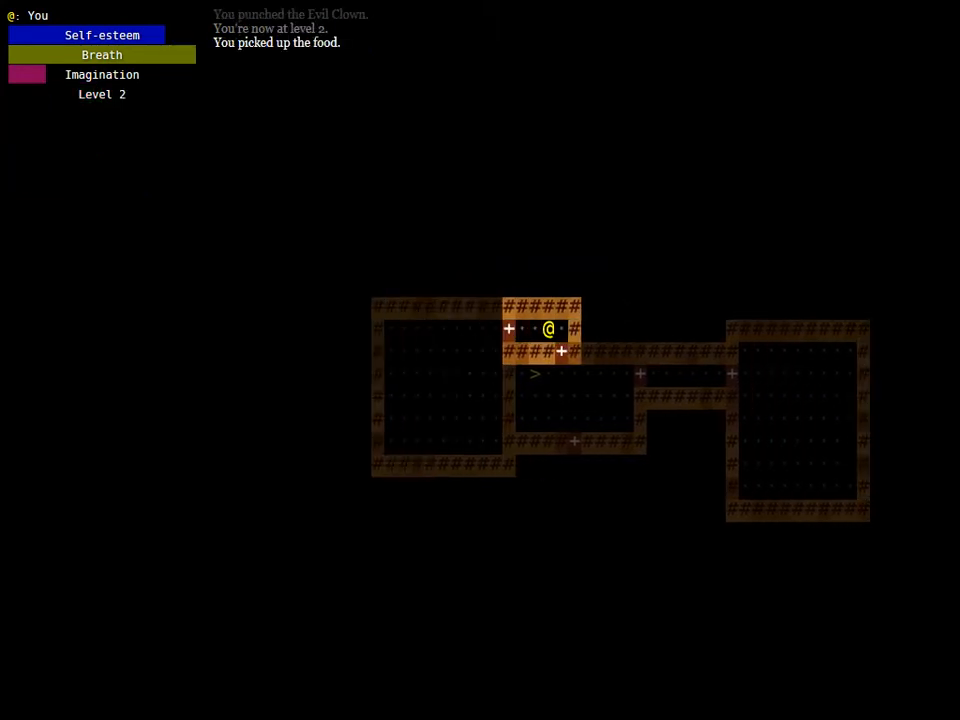
{"action": "key", "text": "i"}
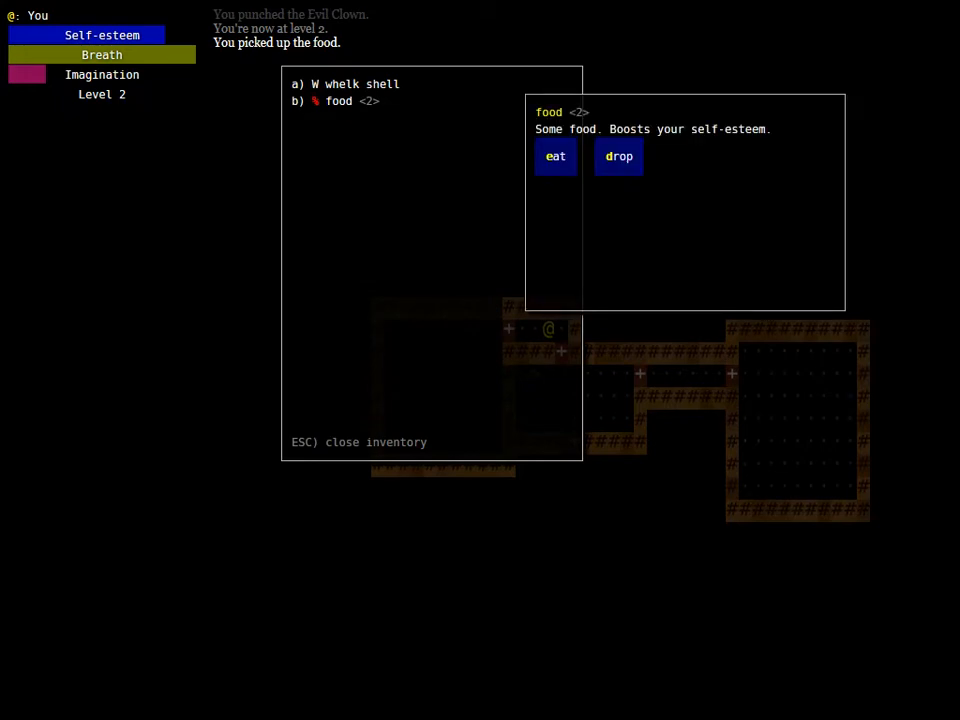
{"action": "left_click", "coordinate": [555, 156]}
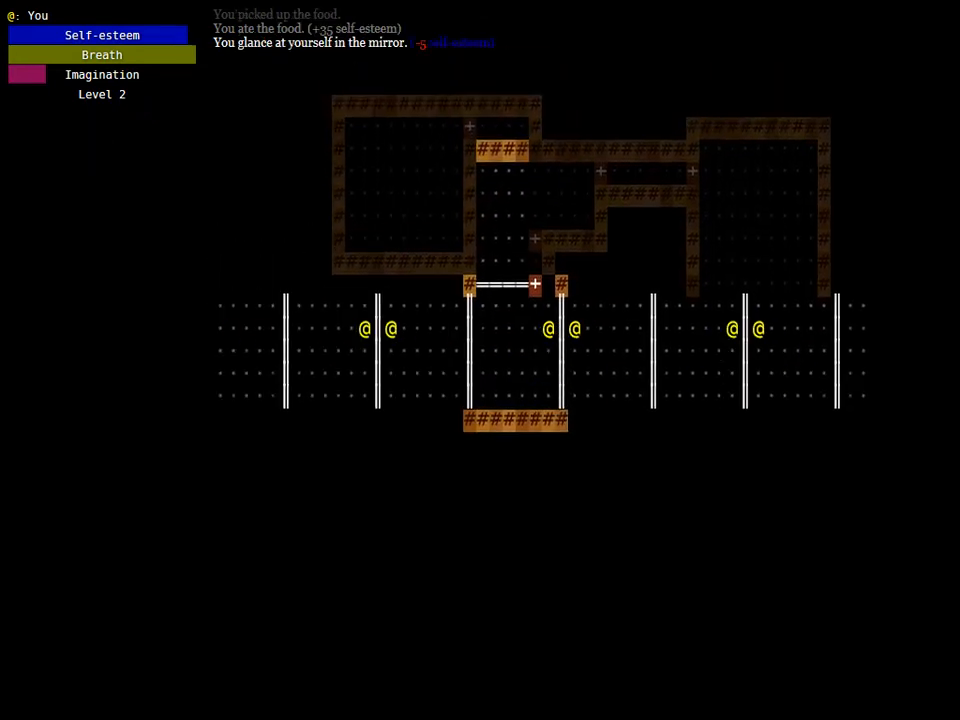
{"action": "key", "text": "up"}
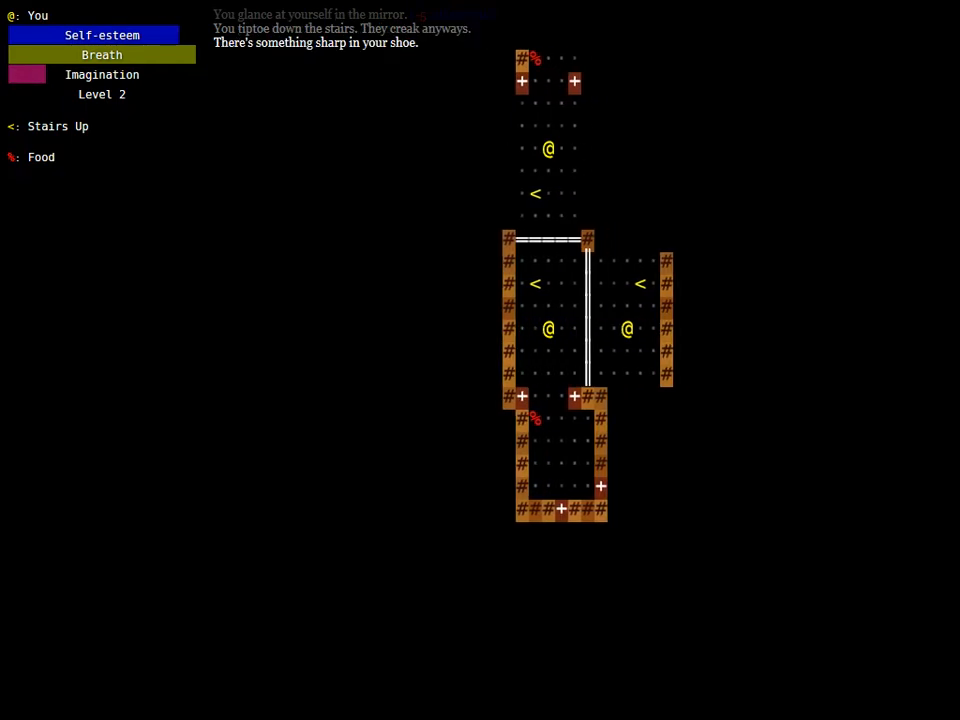
Pick up the food, explore the lower rooms while fighting clowns, and check the inventory
{"action": "key", "text": "Down"}
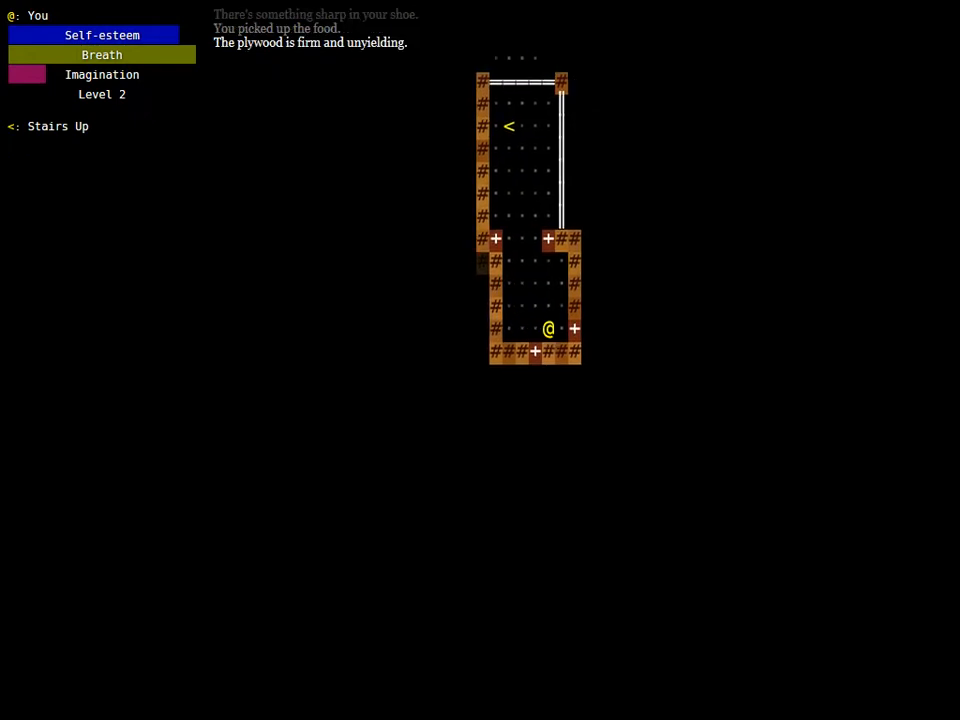
{"action": "key", "text": "Right"}
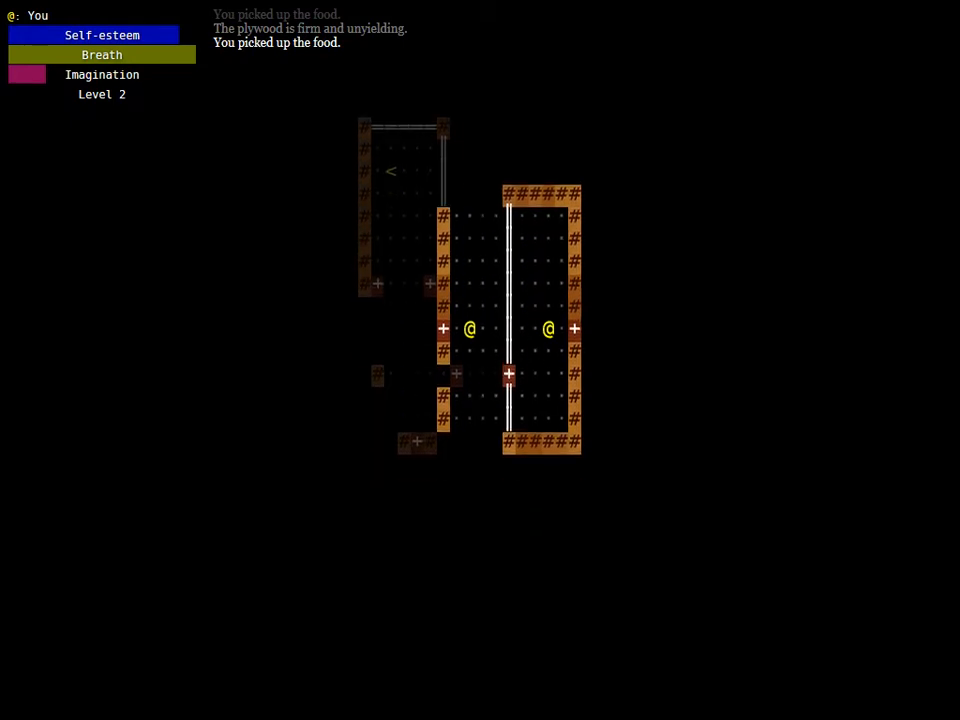
{"action": "key", "text": "Right"}
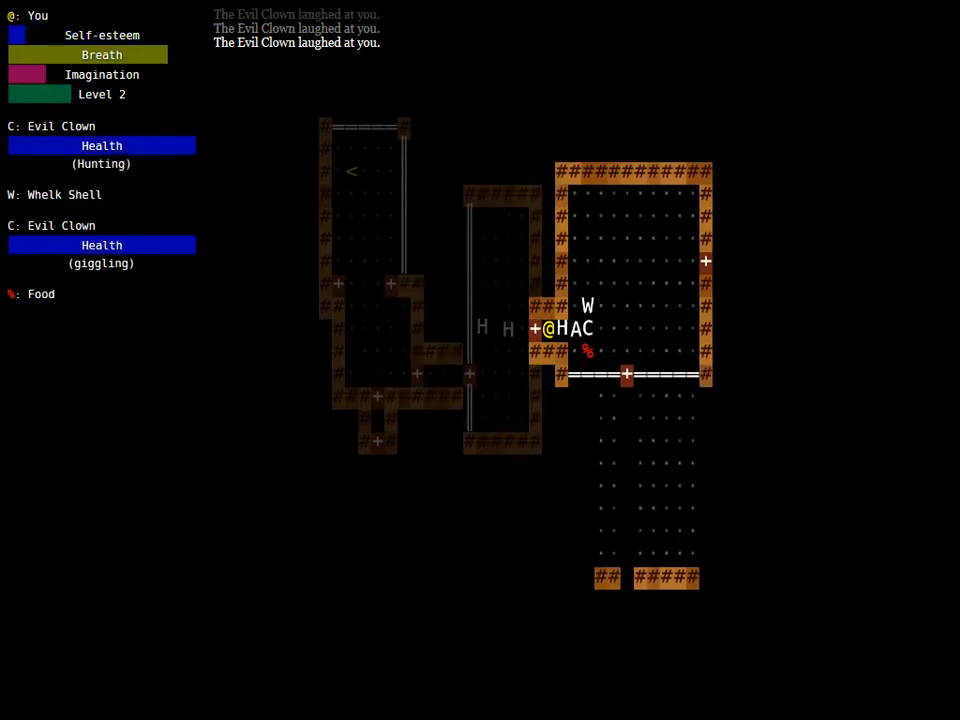
{"action": "key", "text": "i"}
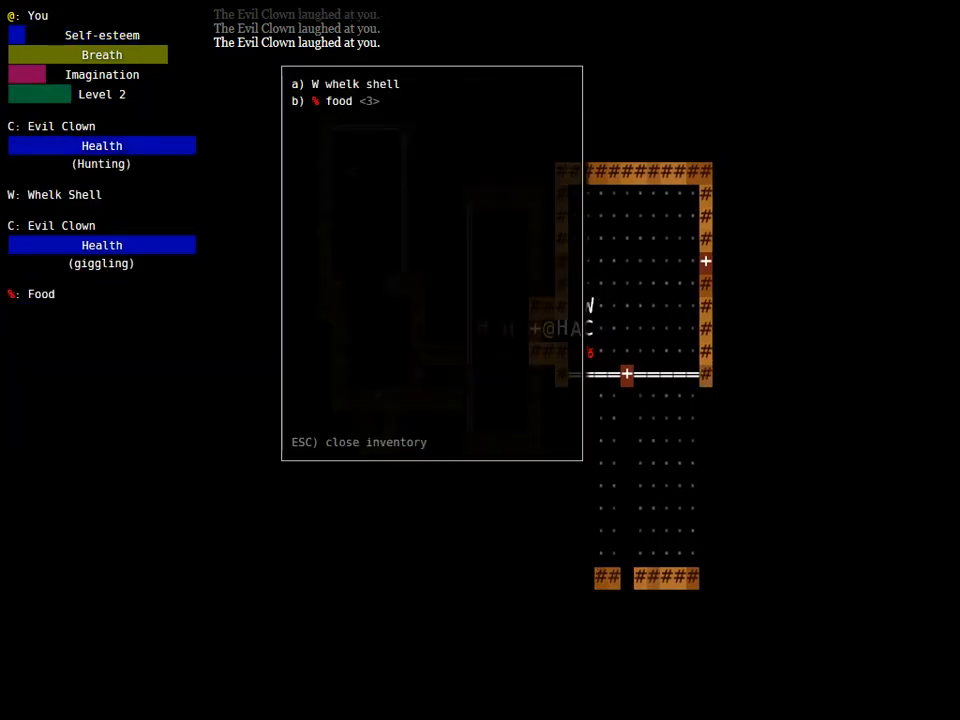
{"action": "key", "text": "Escape"}
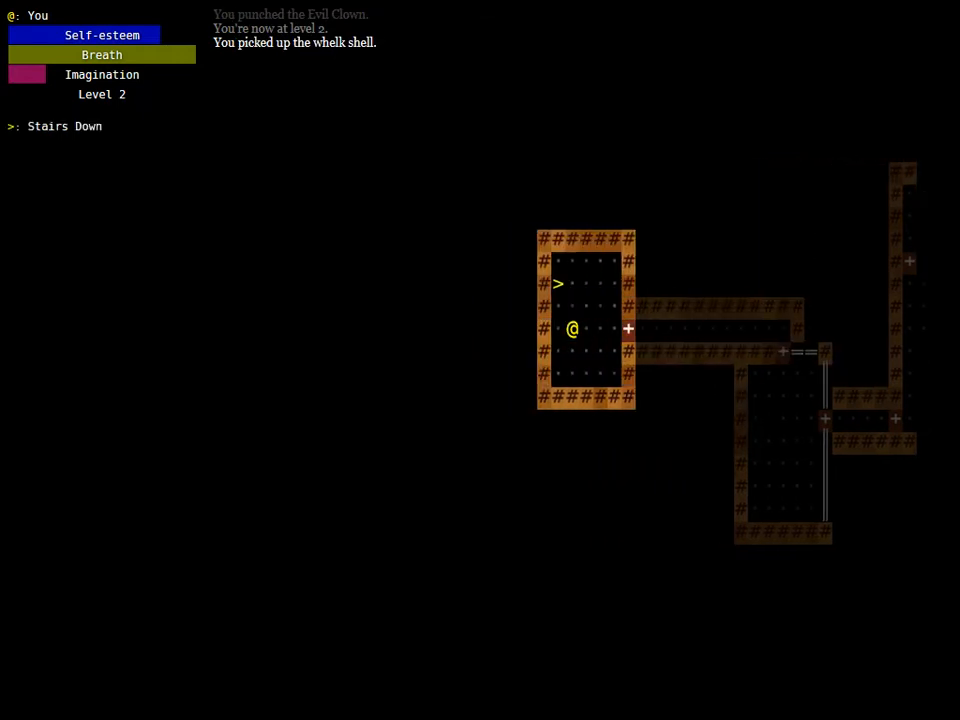
Descend to the third floor, explore it, and review the four food and two whelk shells
{"action": "key", "text": ">"}
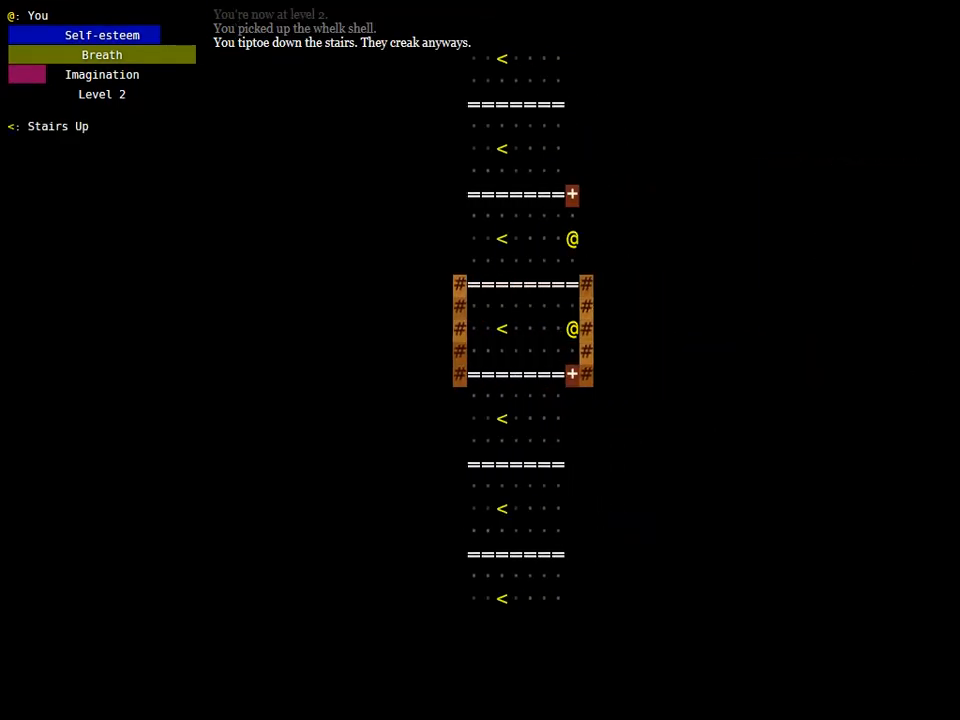
{"action": "key", "text": "up"}
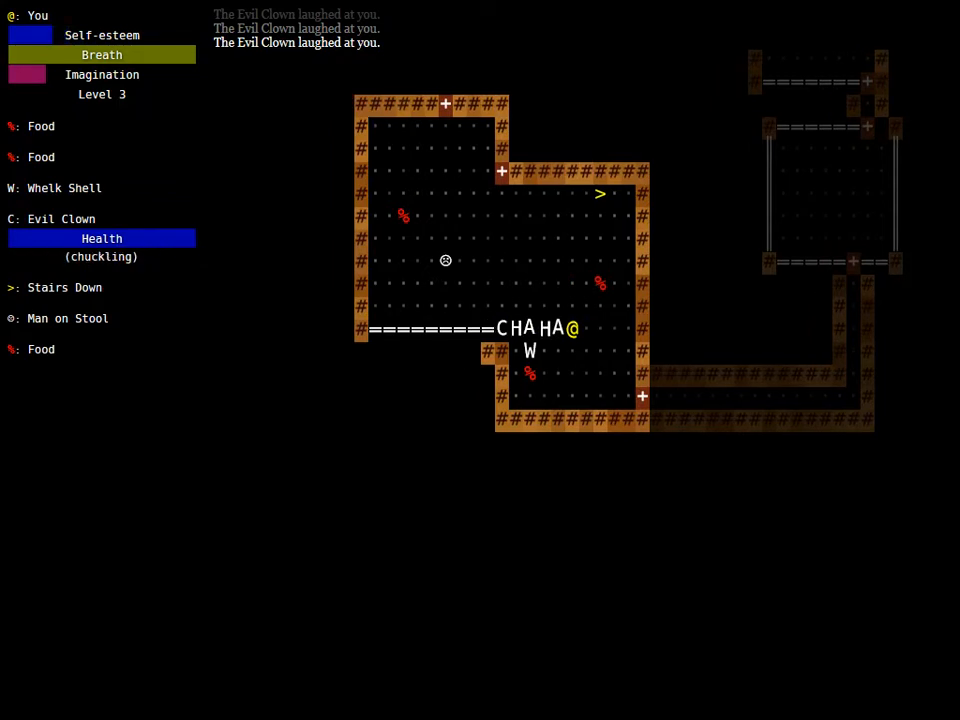
{"action": "key", "text": "i"}
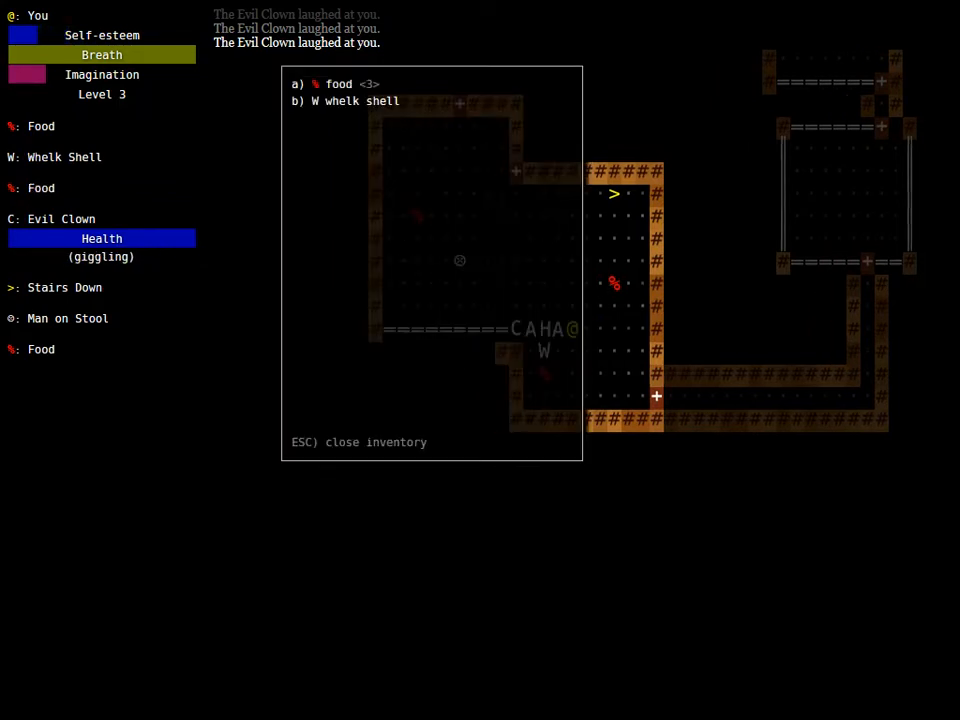
{"action": "key", "text": "Escape"}
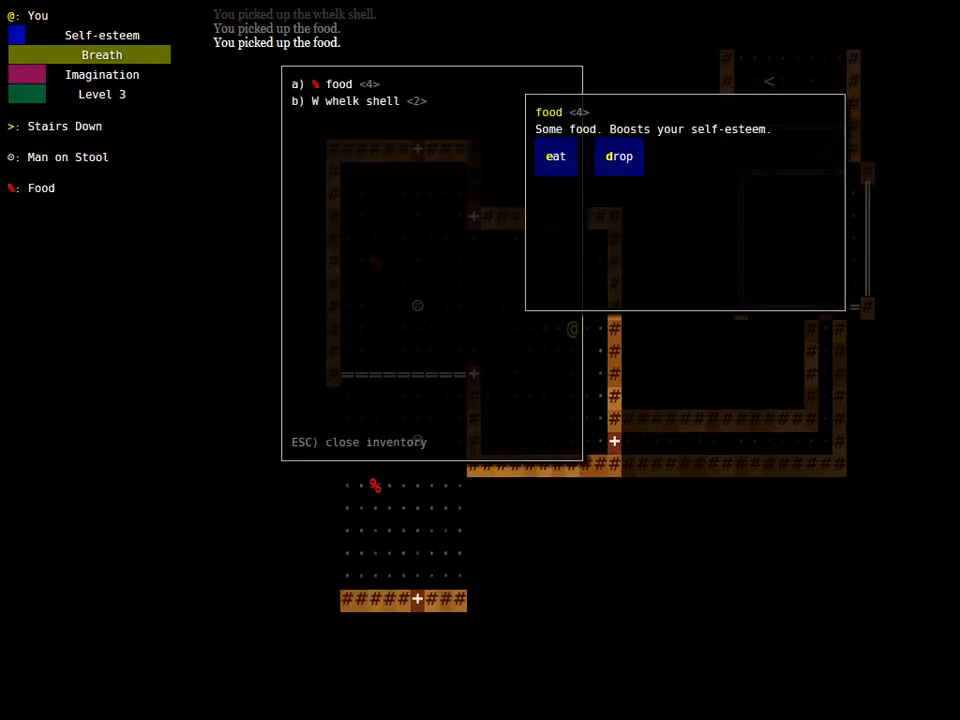
Eat food, listen to a whelk shell for imagination, then eat food again
{"action": "left_click", "coordinate": [555, 156]}
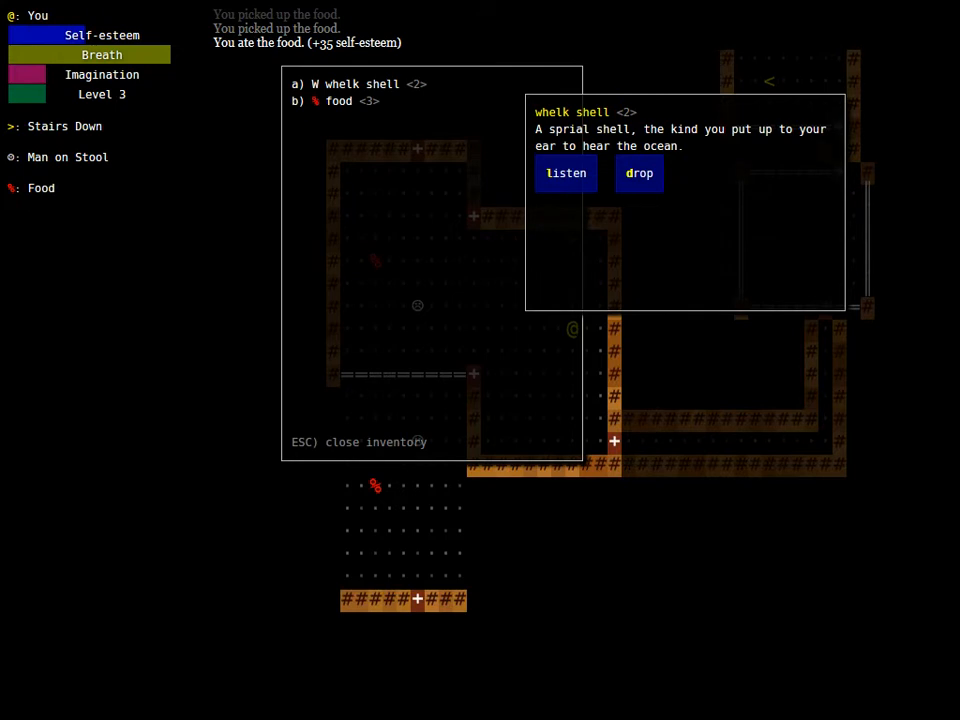
{"action": "left_click", "coordinate": [565, 173]}
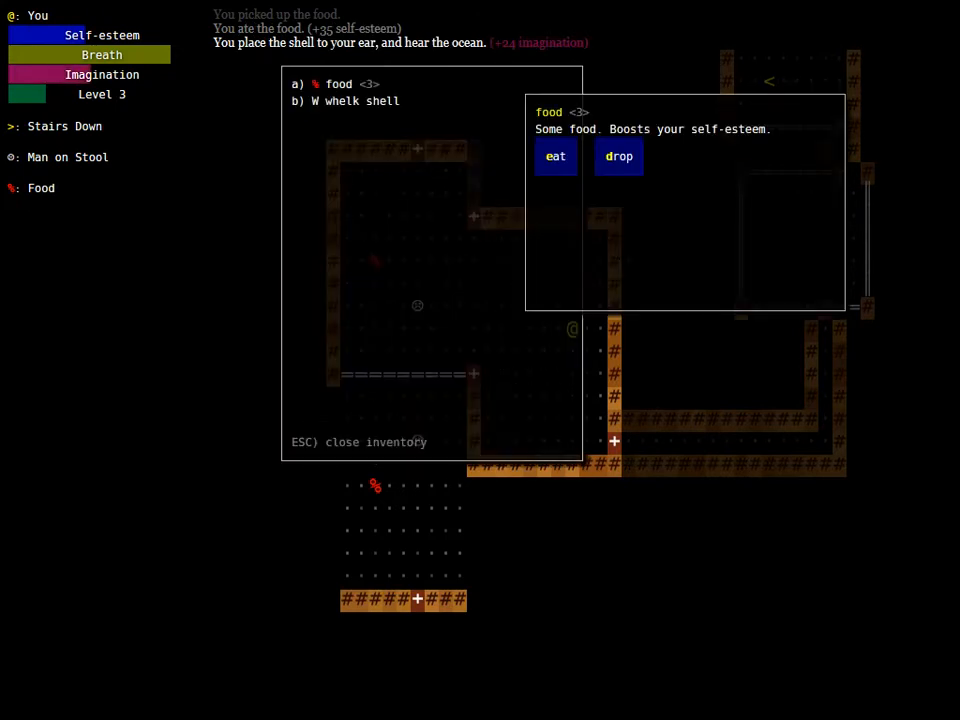
{"action": "left_click", "coordinate": [555, 156]}
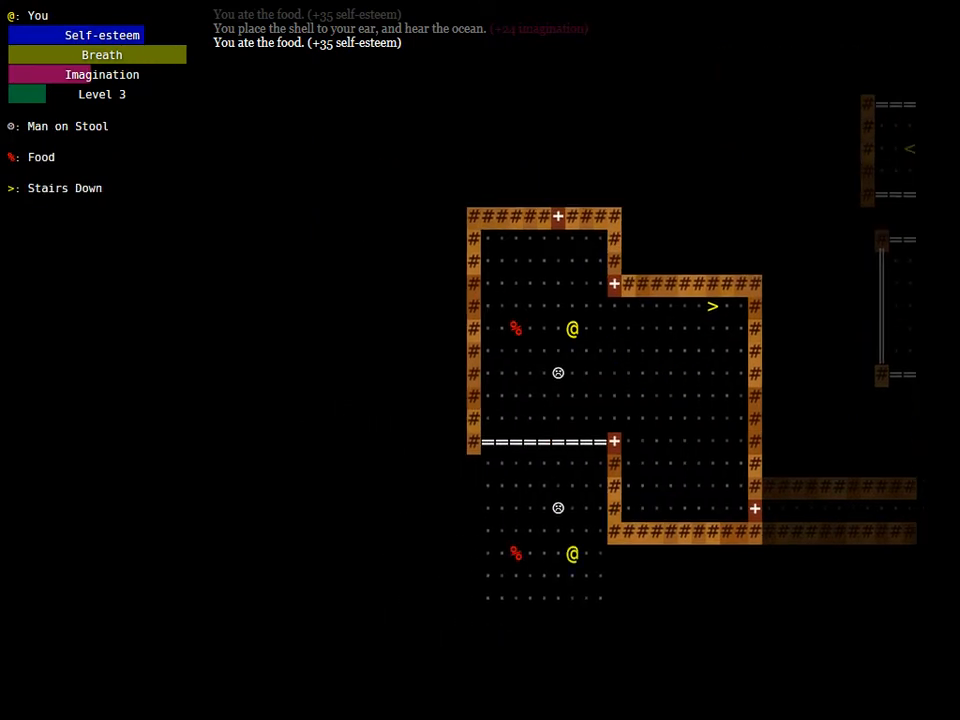
Explore and punch the Evil Clown, listen to the shell again, and collect more food
{"action": "key", "text": "up"}
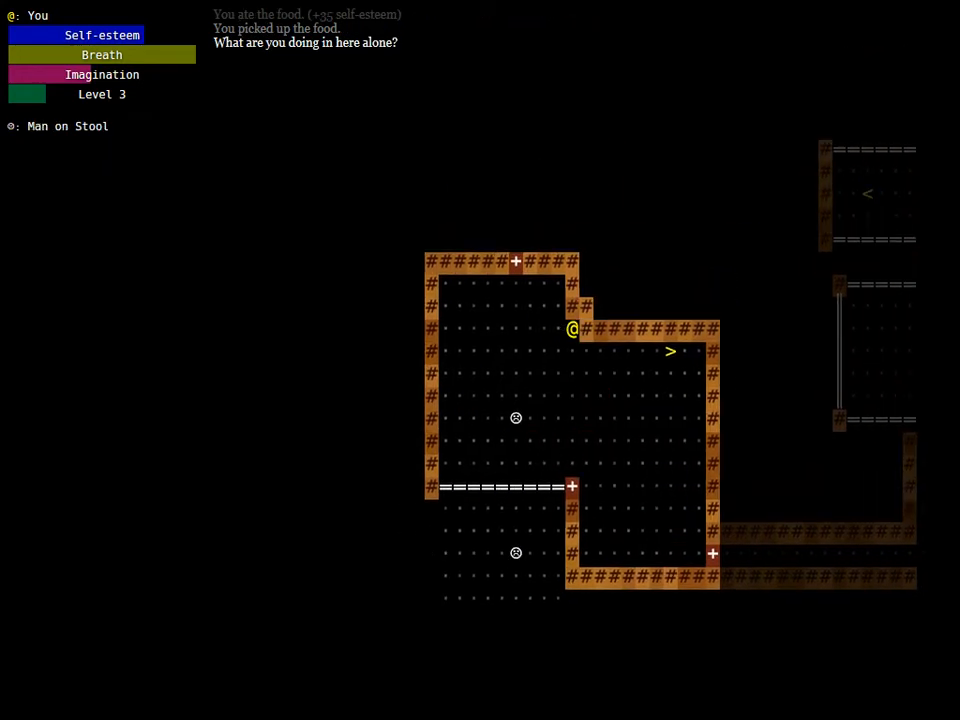
{"action": "key", "text": "up"}
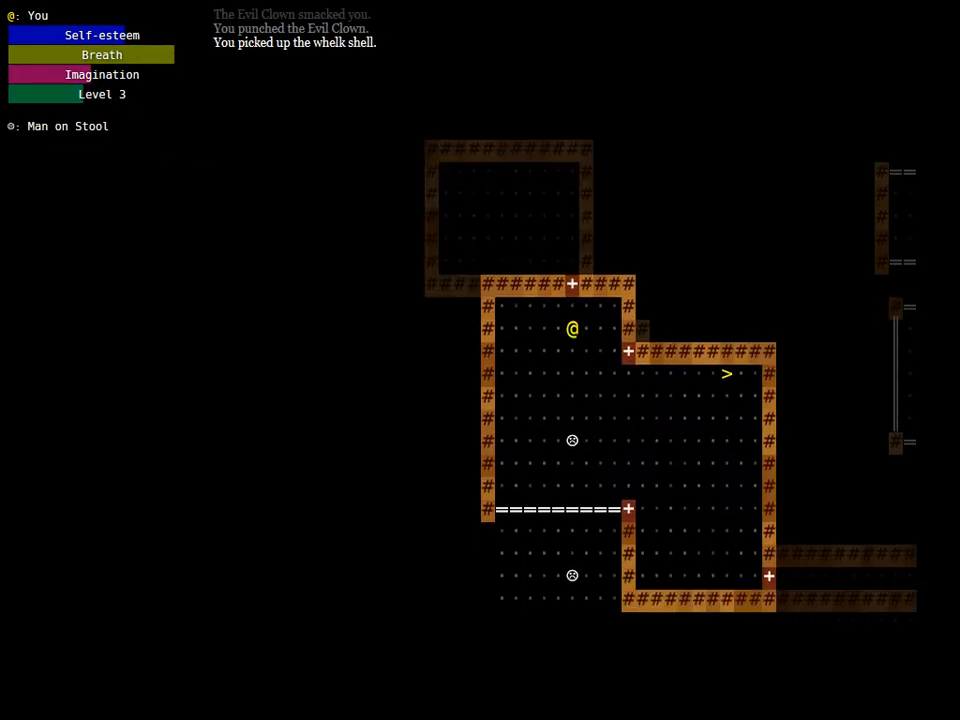
{"action": "key", "text": "i"}
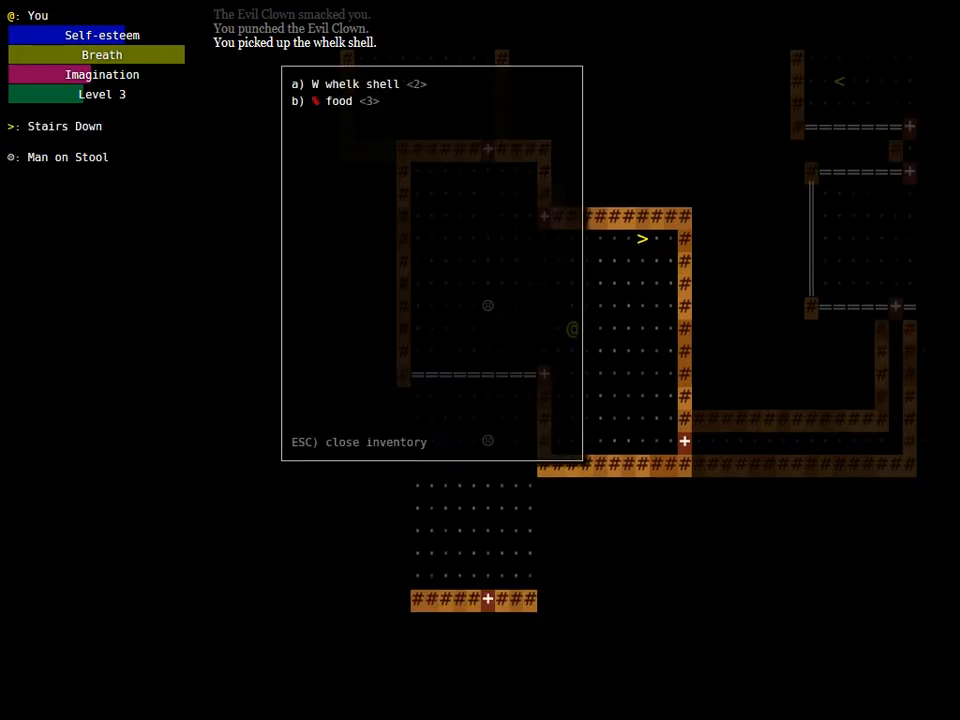
{"action": "key", "text": "a"}
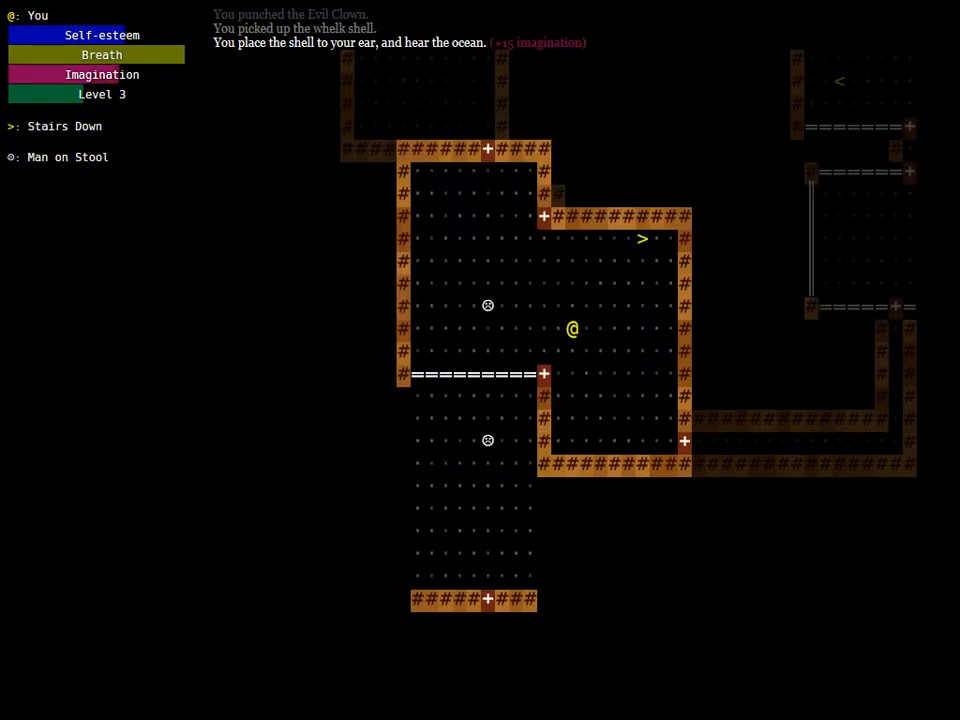
{"action": "key", "text": ">"}
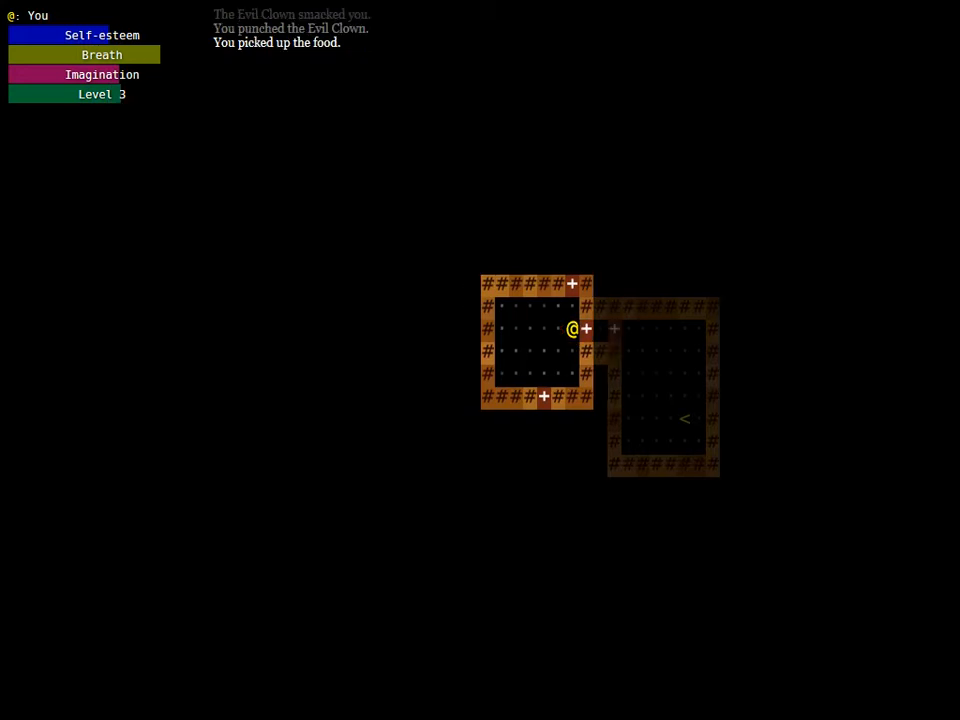
Eat one food, fight the Evil Clown to level 4, and grab the third whelk shell
{"action": "key", "text": "Down"}
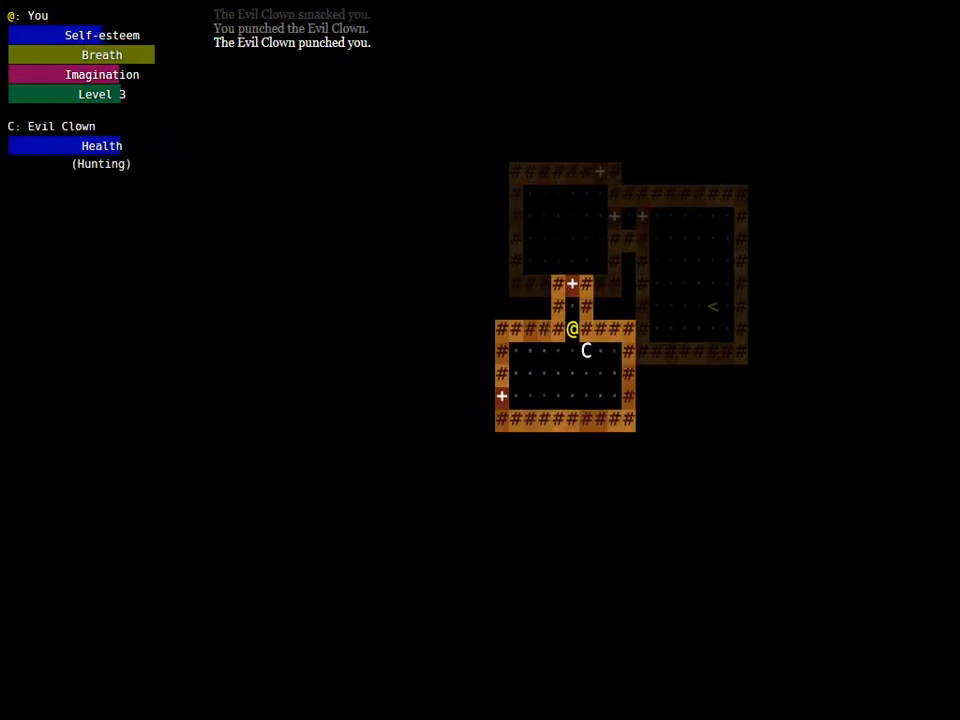
{"action": "key", "text": "i"}
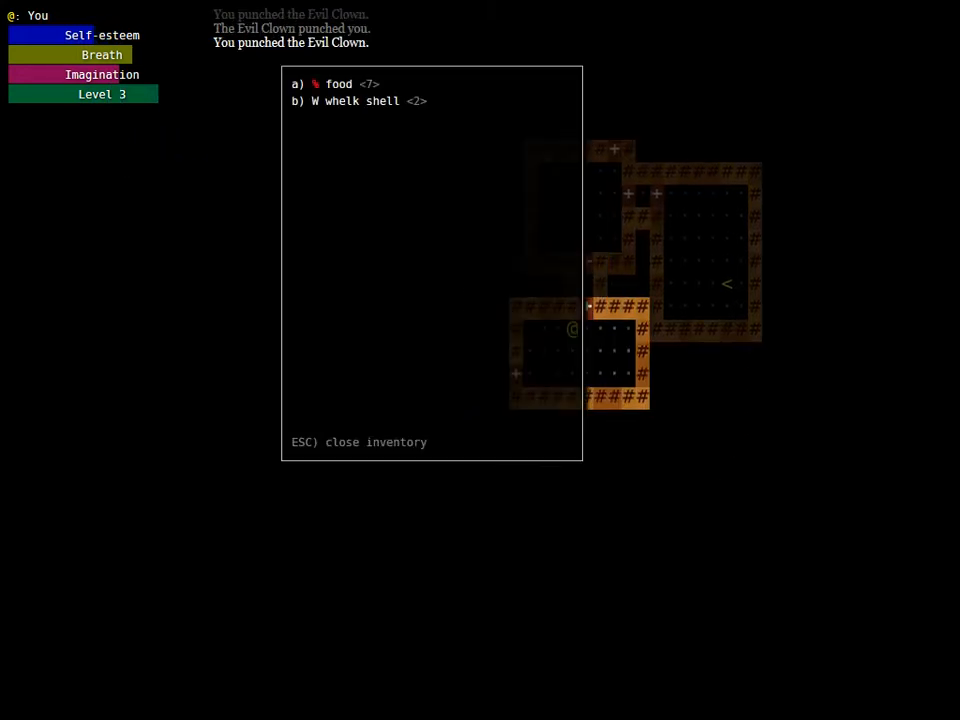
{"action": "left_click", "coordinate": [338, 84]}
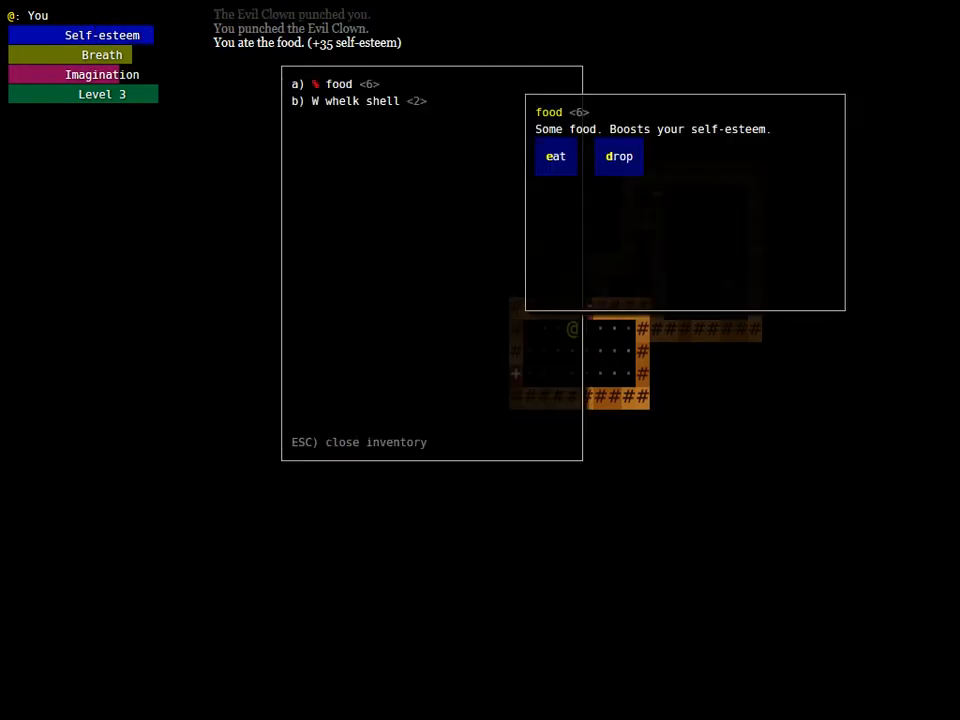
{"action": "left_click", "coordinate": [555, 156]}
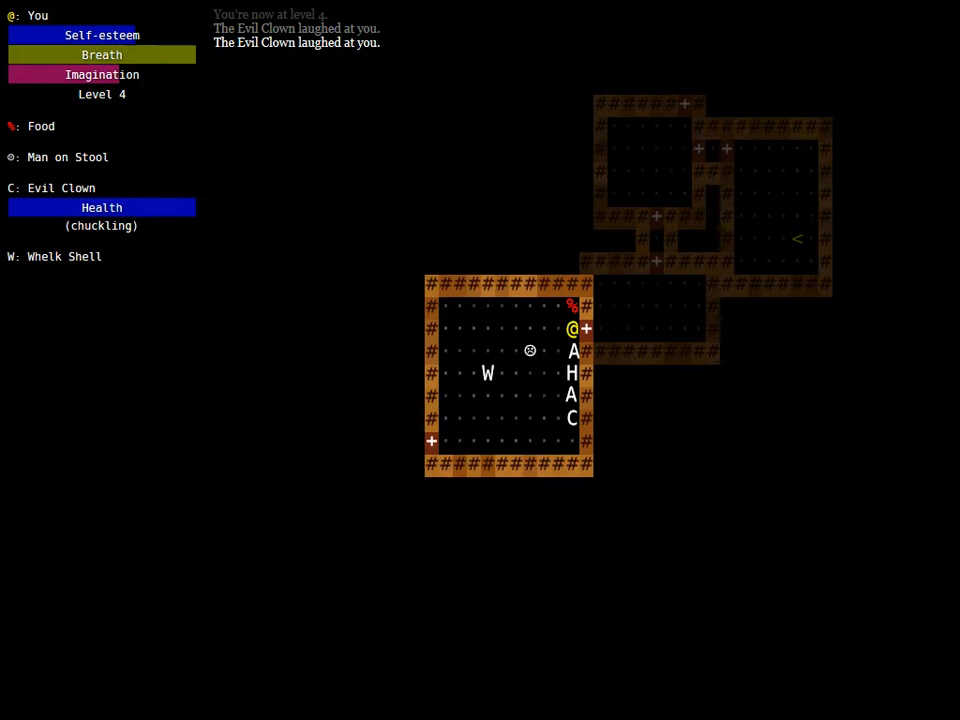
{"action": "key", "text": "up"}
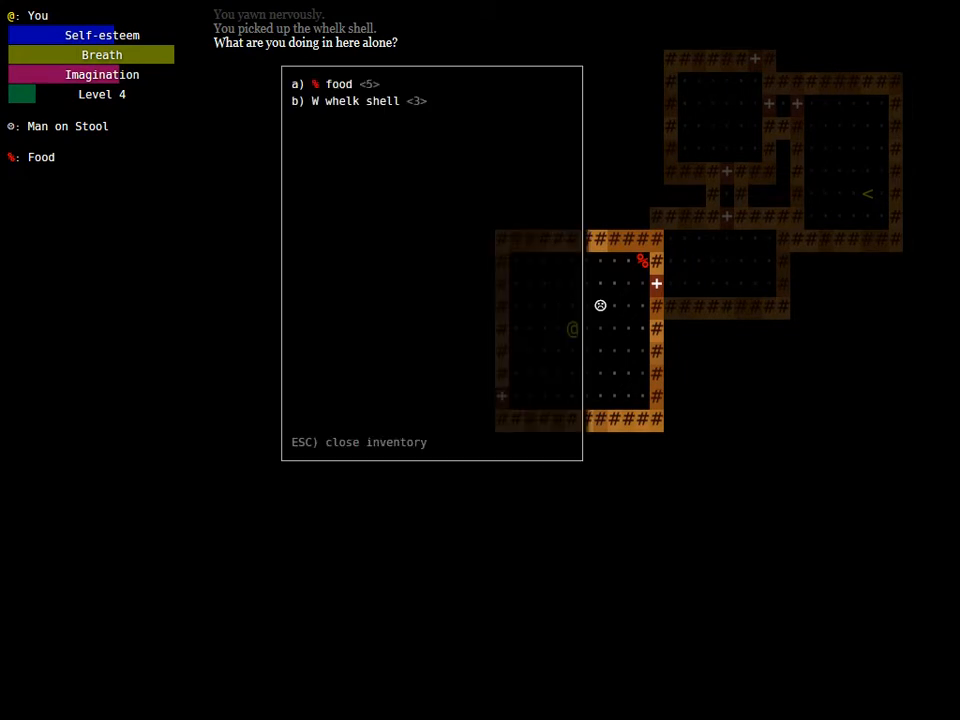
{"action": "key", "text": "a"}
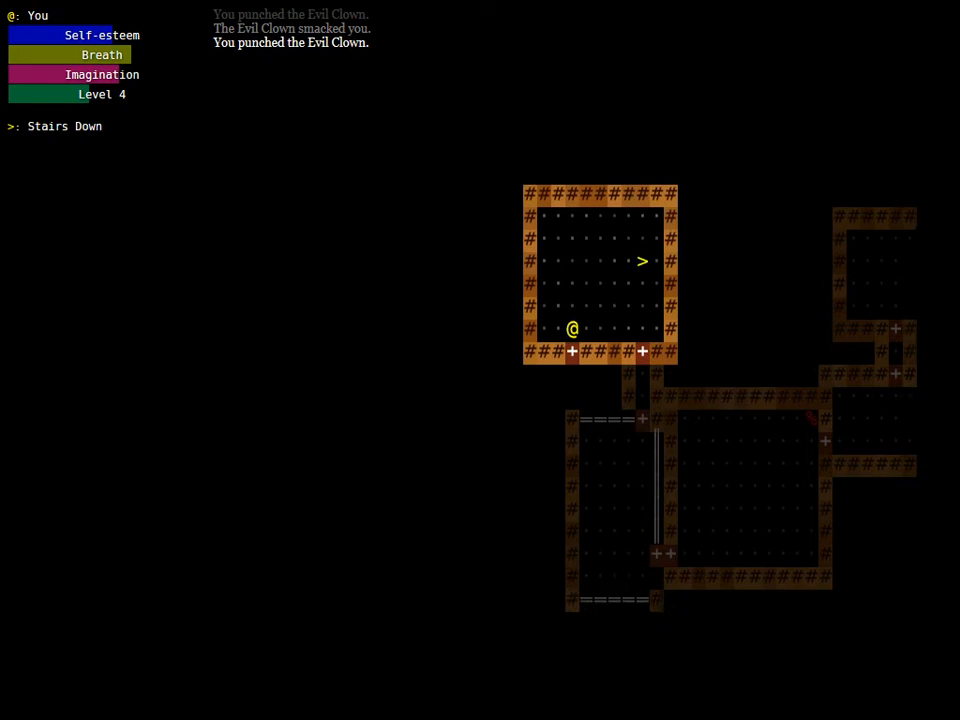
Eat another food, descend the stairs, and gather more food and a whelk shell
{"action": "key", "text": "left"}
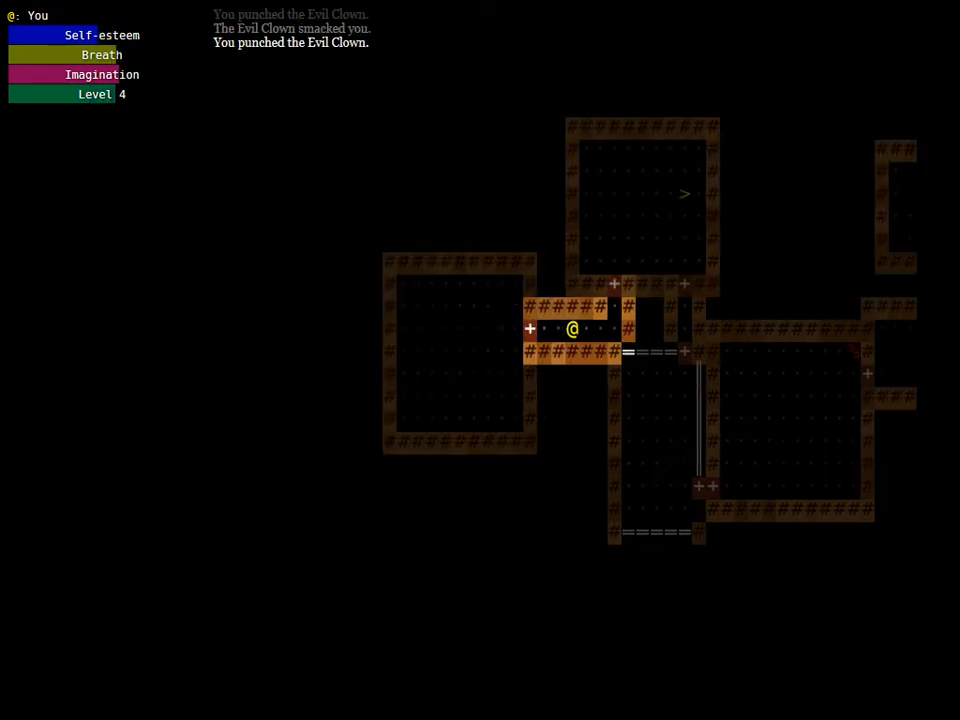
{"action": "key", "text": "i"}
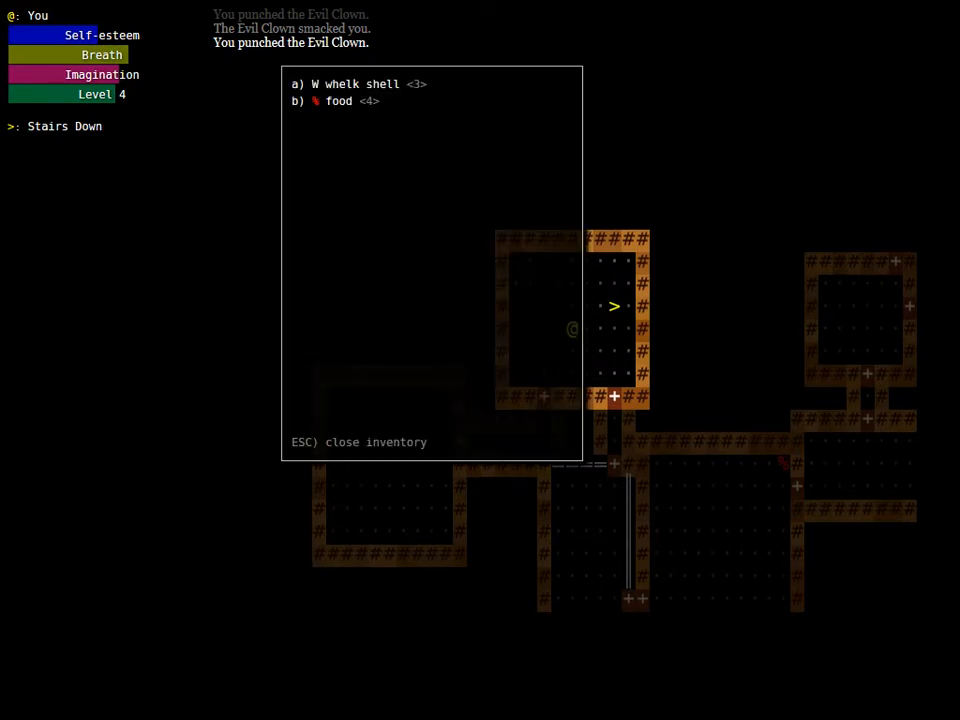
{"action": "key", "text": "b"}
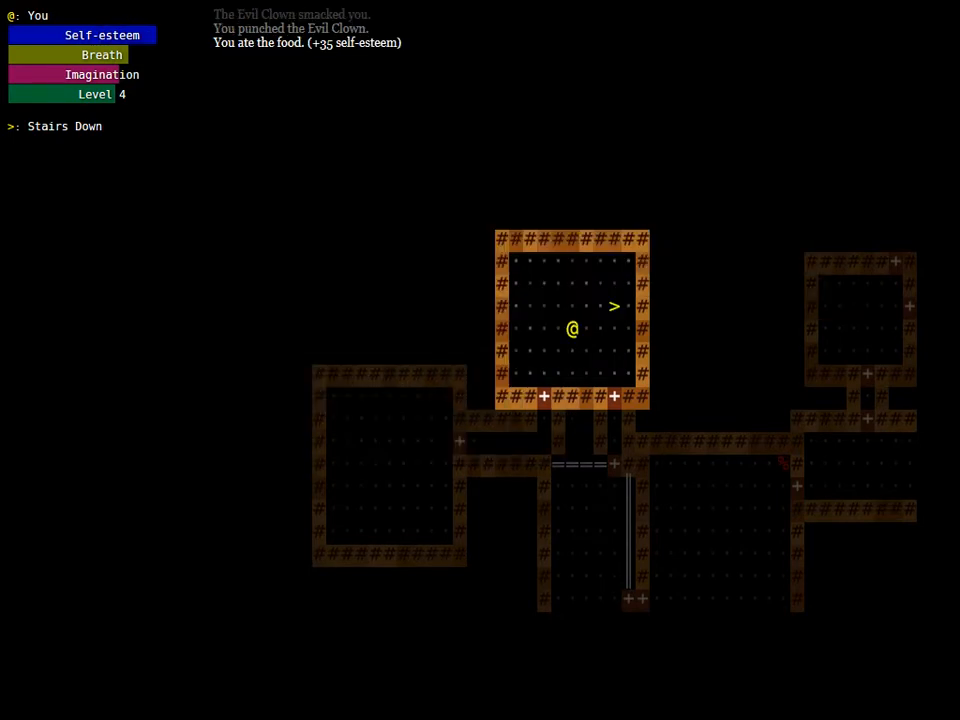
{"action": "key", "text": ">"}
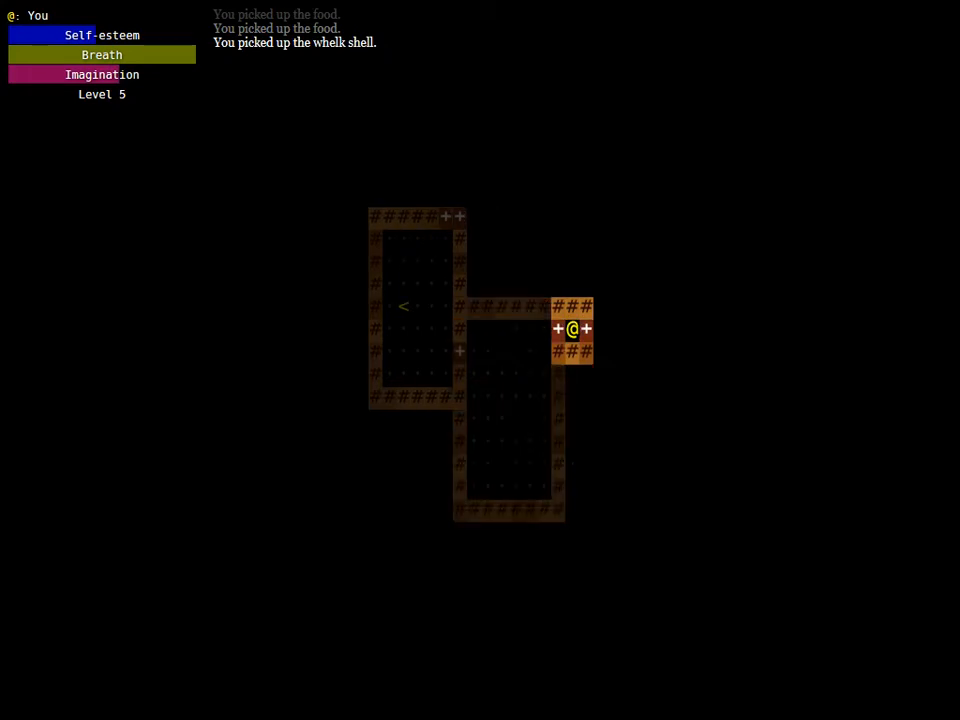
Listen to the whelk shell from the inventory to refill imagination
{"action": "key", "text": "Right"}
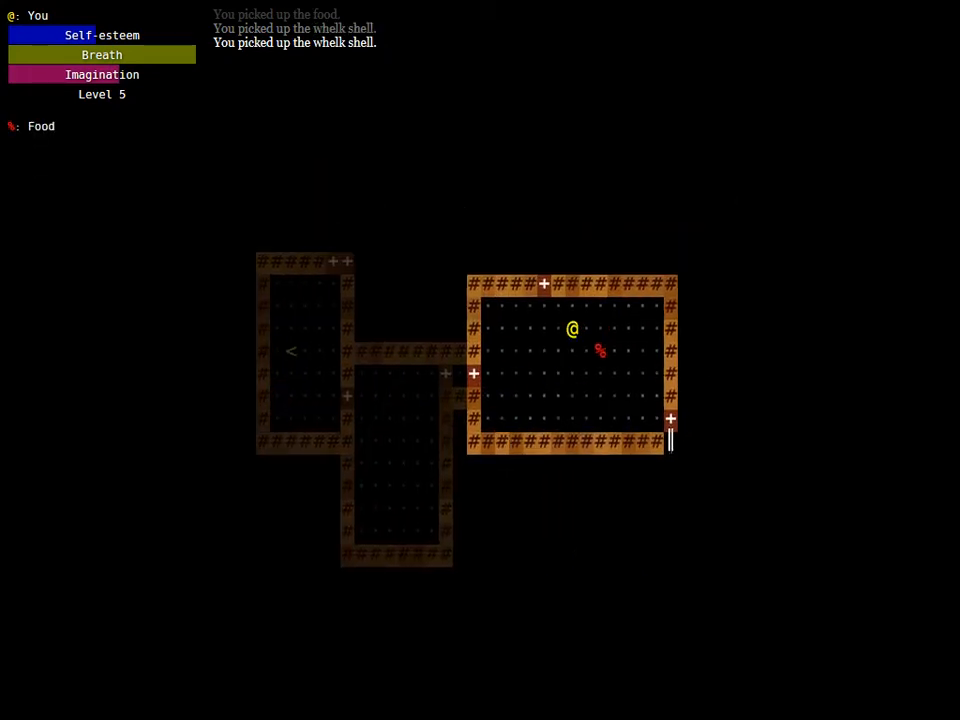
{"action": "key", "text": "i"}
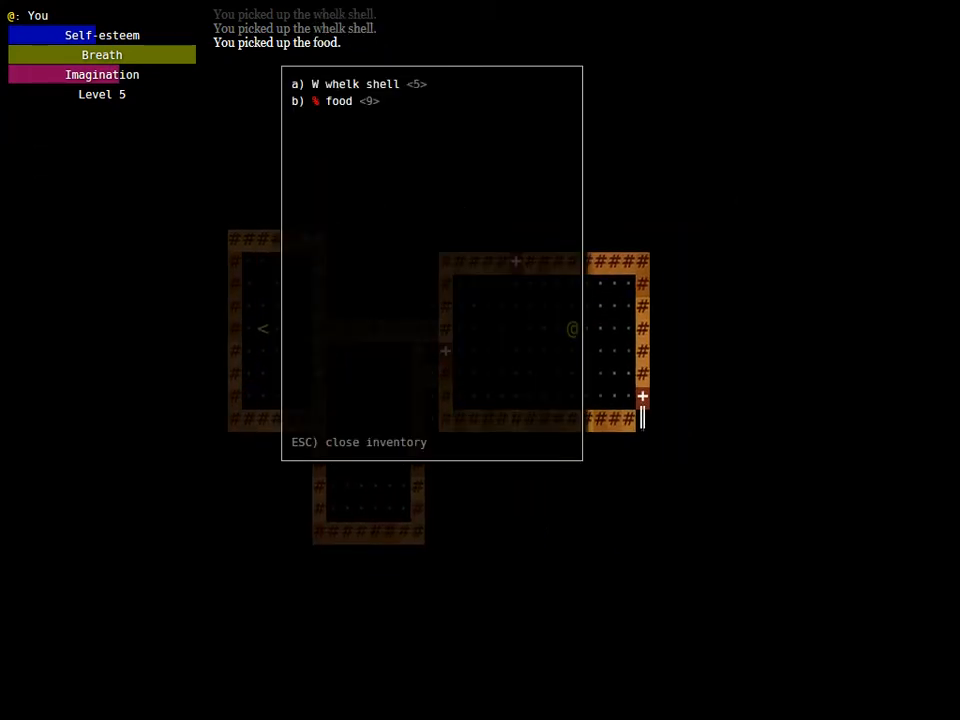
{"action": "key", "text": "a"}
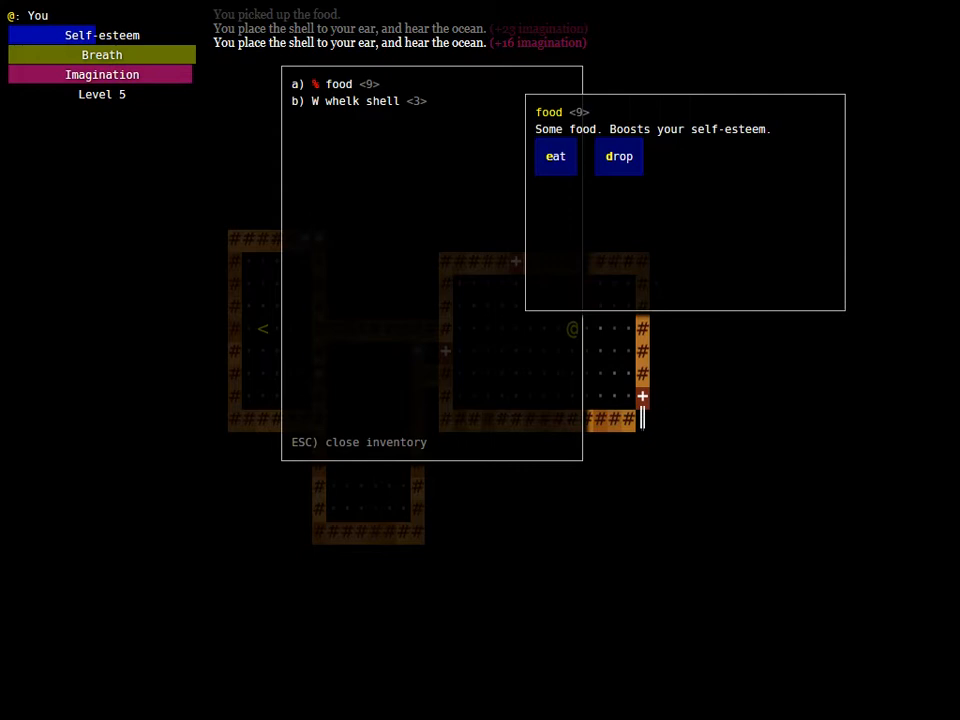
{"action": "left_click", "coordinate": [555, 156]}
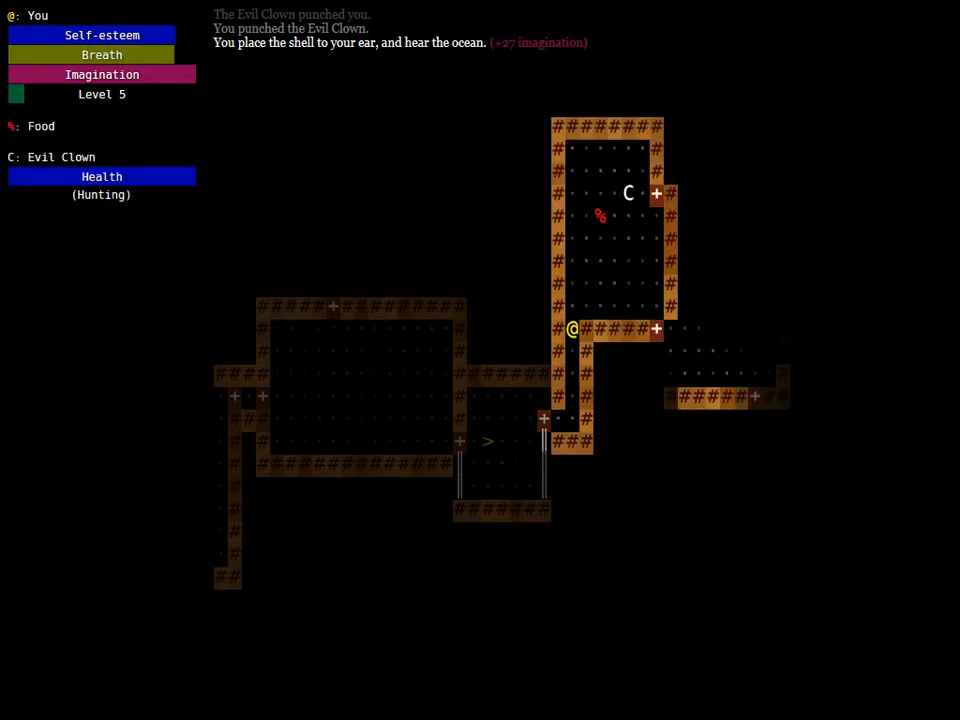
Punch the Evil Clown repeatedly, then go down the stairs with '>'
{"action": "key", "text": "Up"}
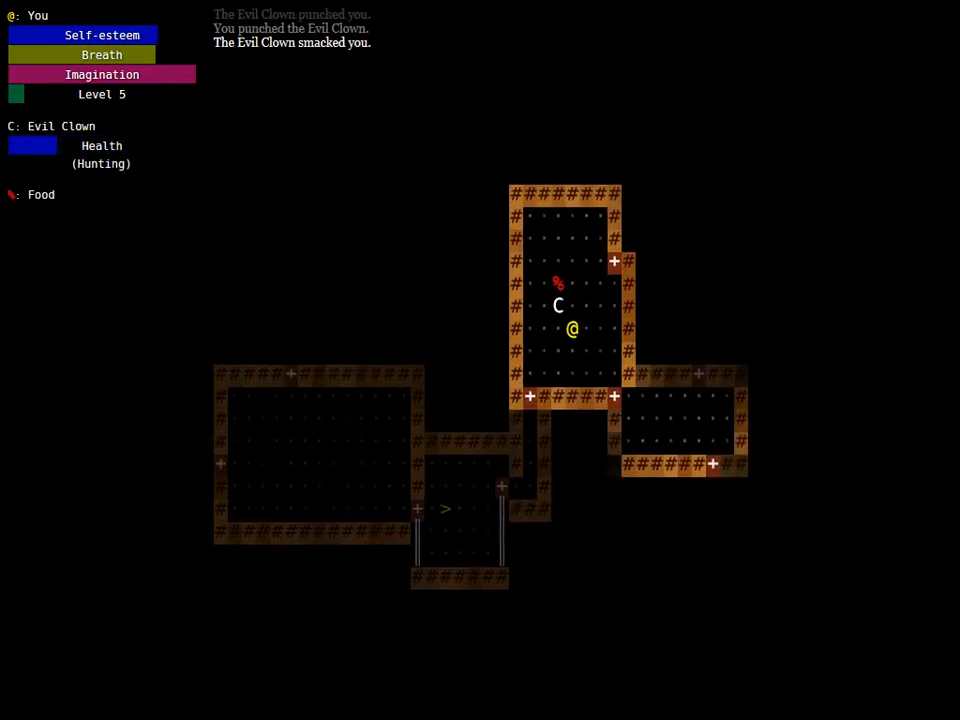
{"action": "key", "text": "up"}
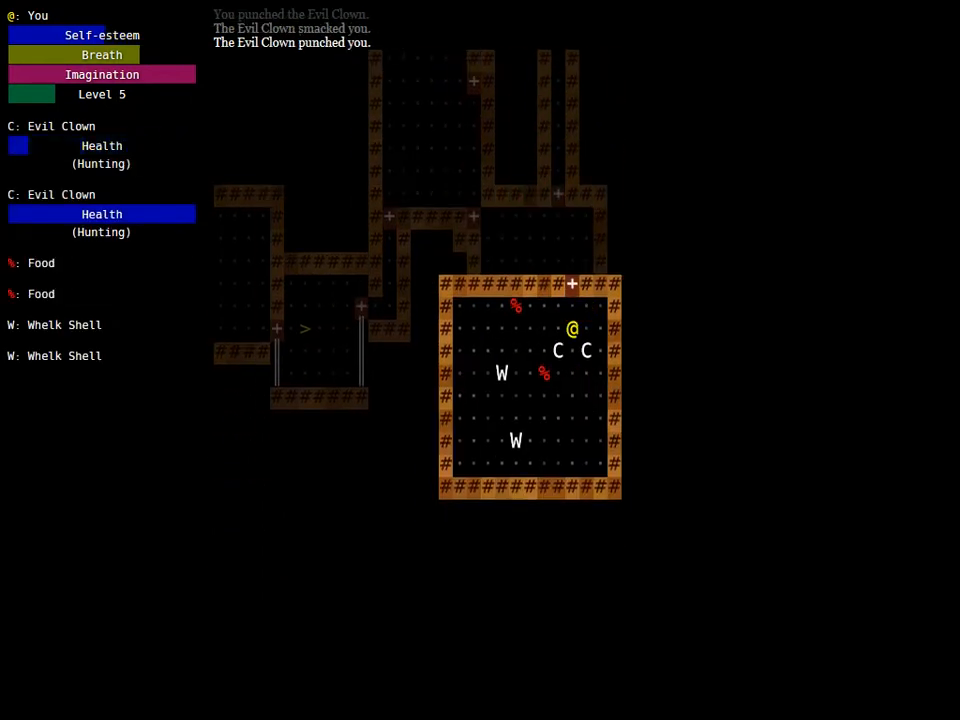
{"action": "key", "text": "up"}
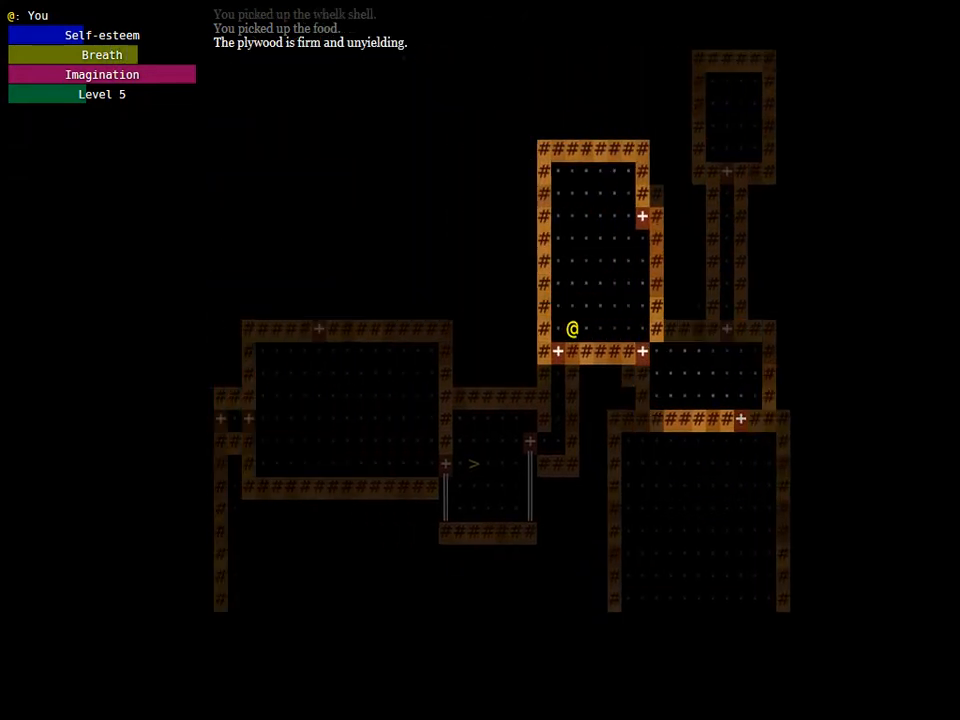
{"action": "key", "text": ">"}
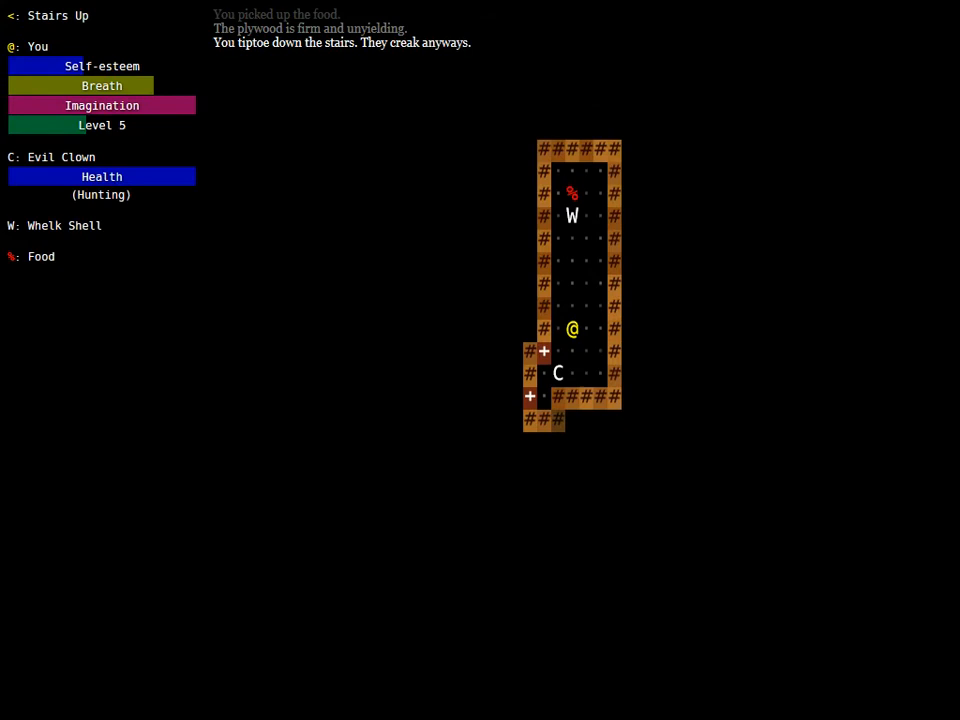
Punch the Evil Clown, eat food to restore self-esteem, and descend with '>'
{"action": "key", "text": "down"}
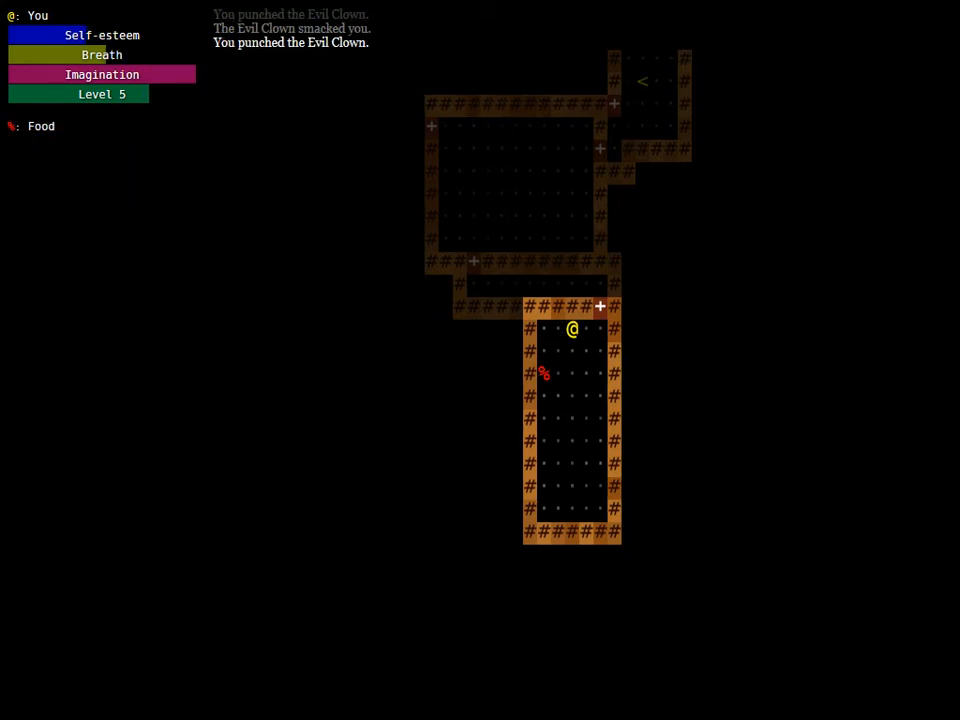
{"action": "key", "text": "Up"}
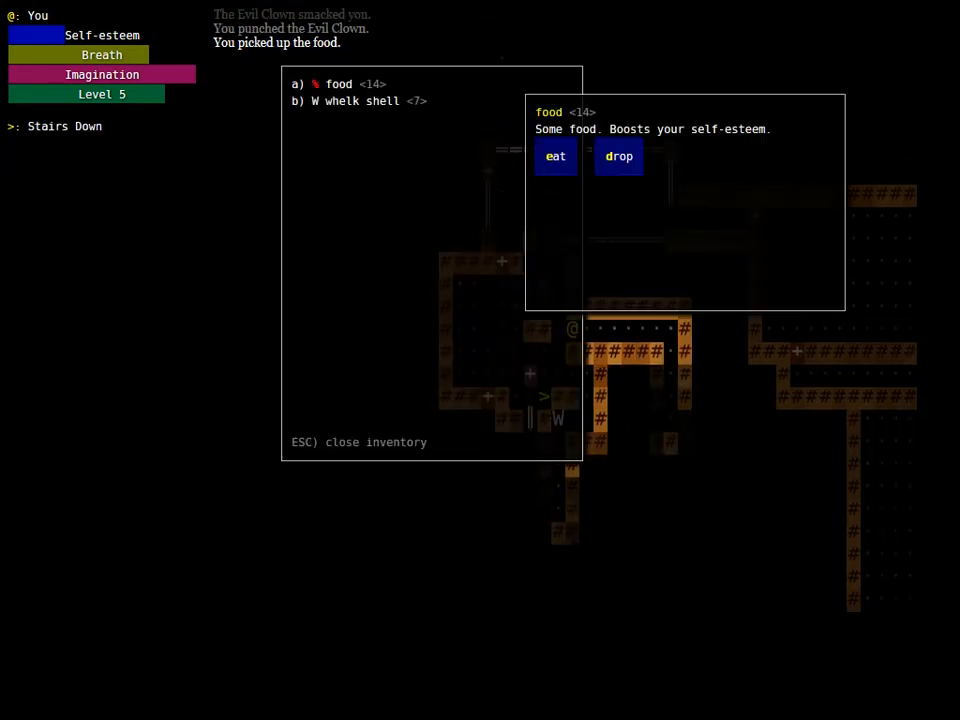
{"action": "left_click", "coordinate": [555, 156]}
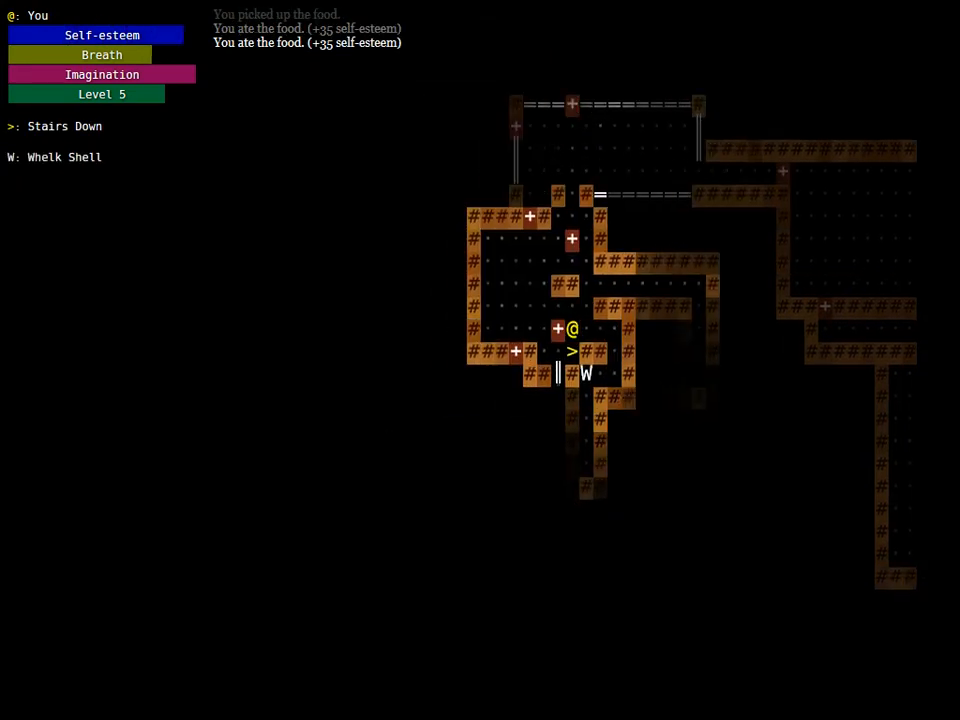
{"action": "key", "text": ">"}
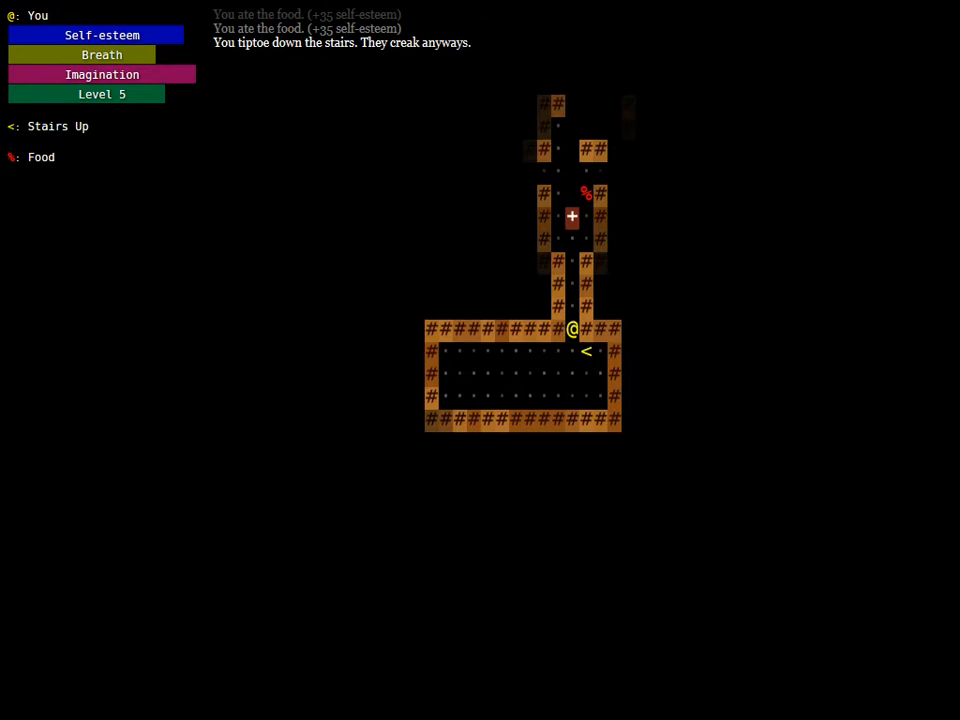
Explore to reach level 6, then listen to the whelk shell among the mirror rooms
{"action": "key", "text": "Up"}
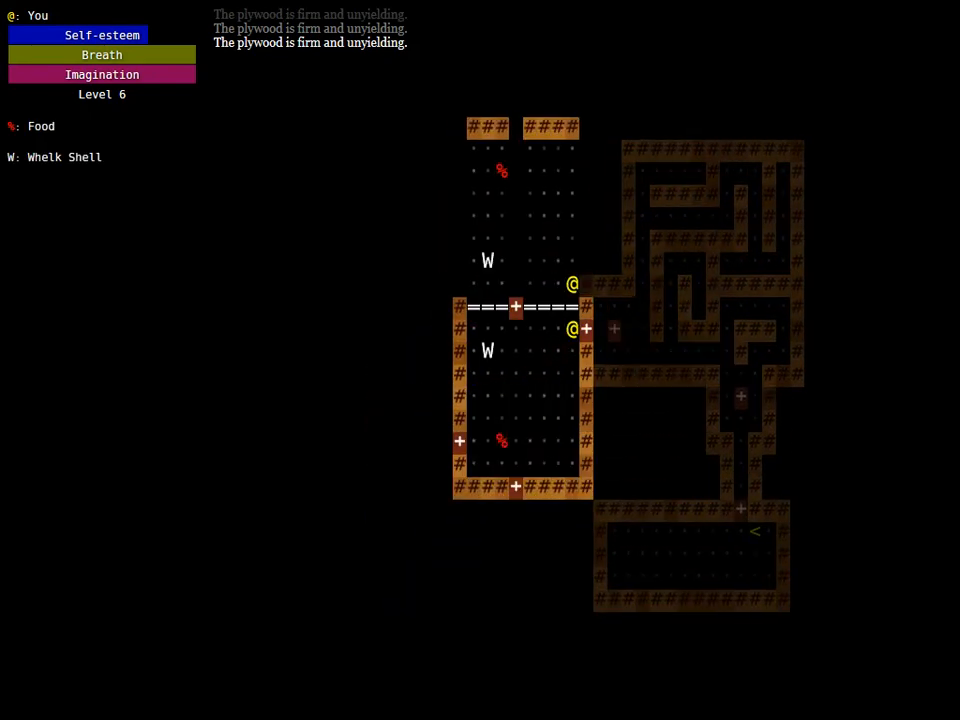
{"action": "key", "text": "up"}
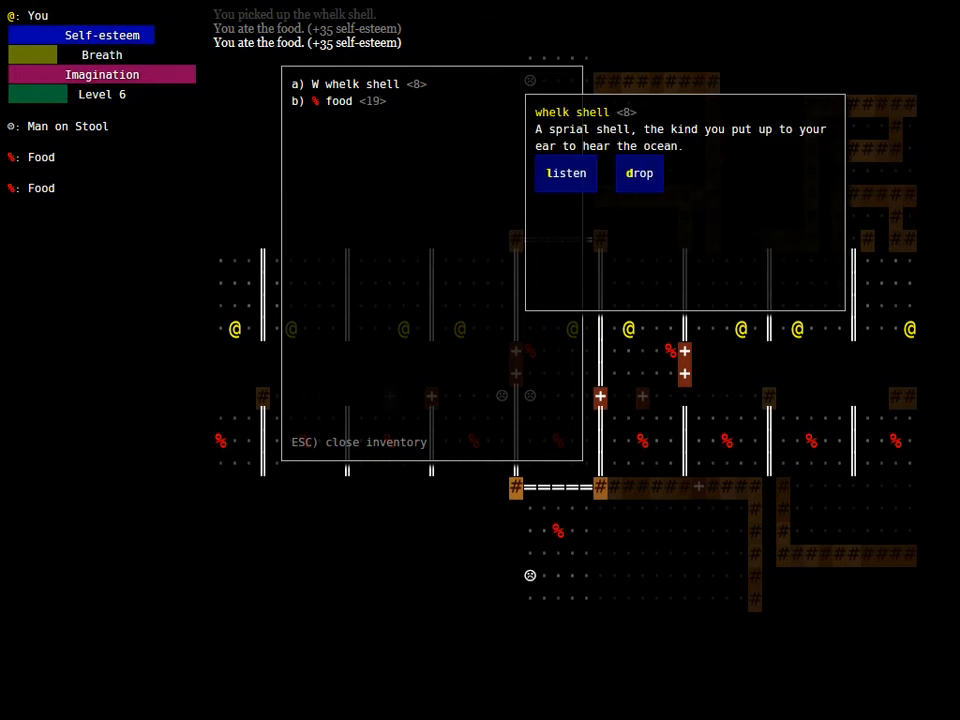
{"action": "left_click", "coordinate": [565, 173]}
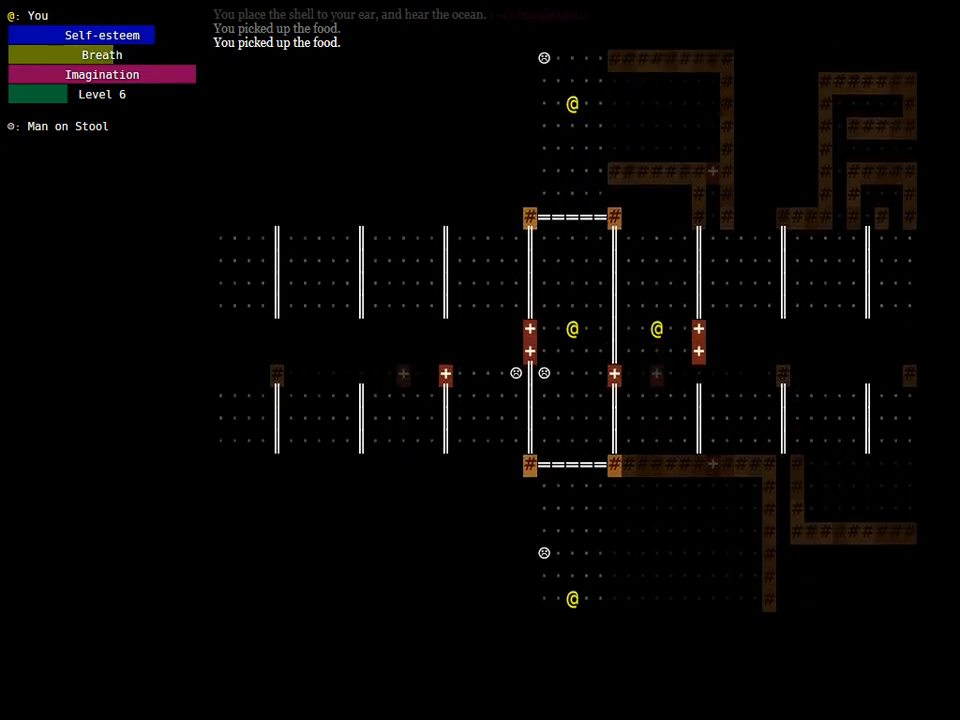
Punch the Evil Clown repeatedly until the fight is over
{"action": "key", "text": "up"}
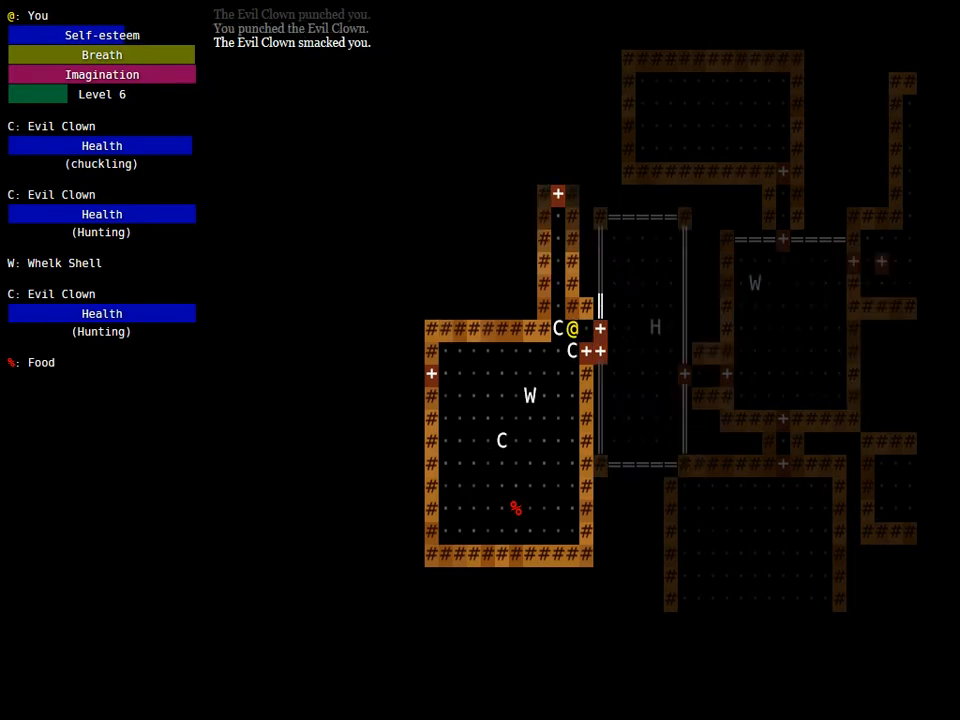
{"action": "key", "text": "Up"}
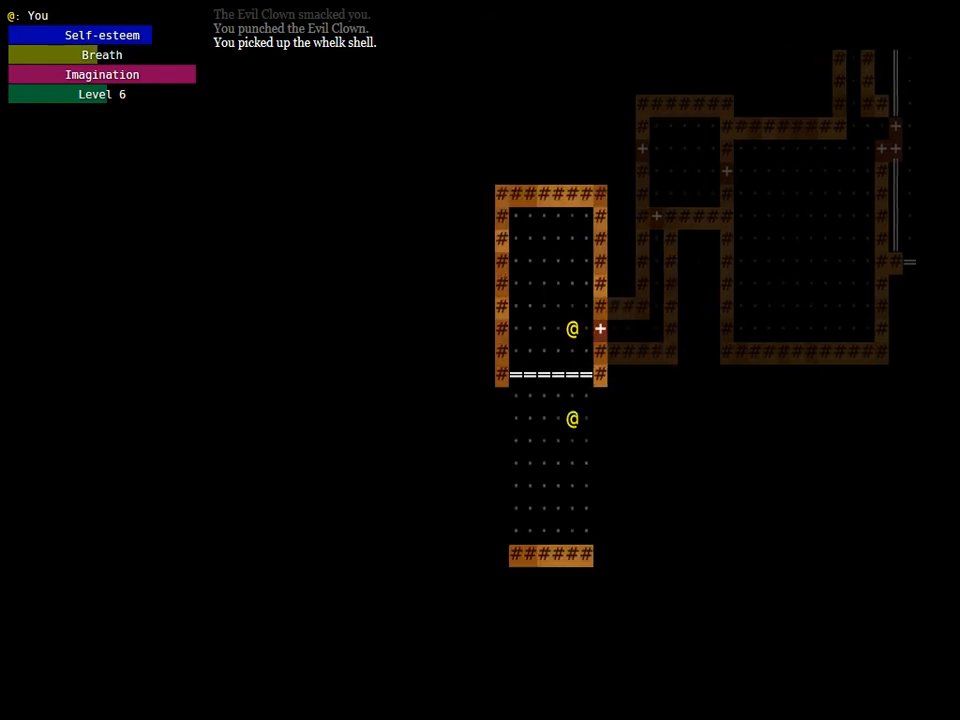
{"action": "key", "text": "Up"}
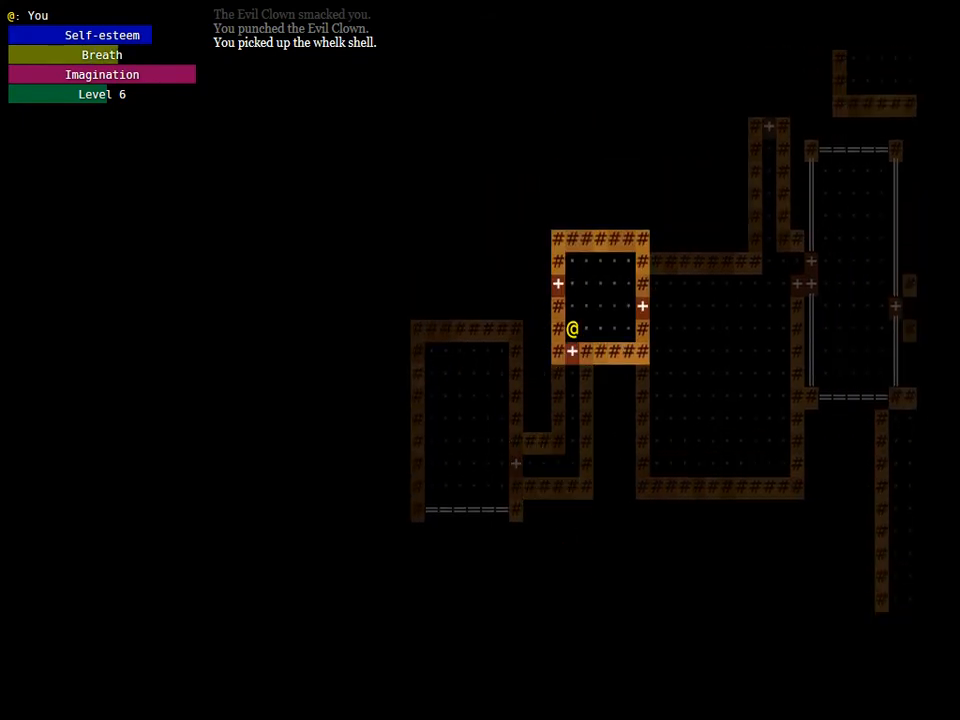
{"action": "key", "text": "Up"}
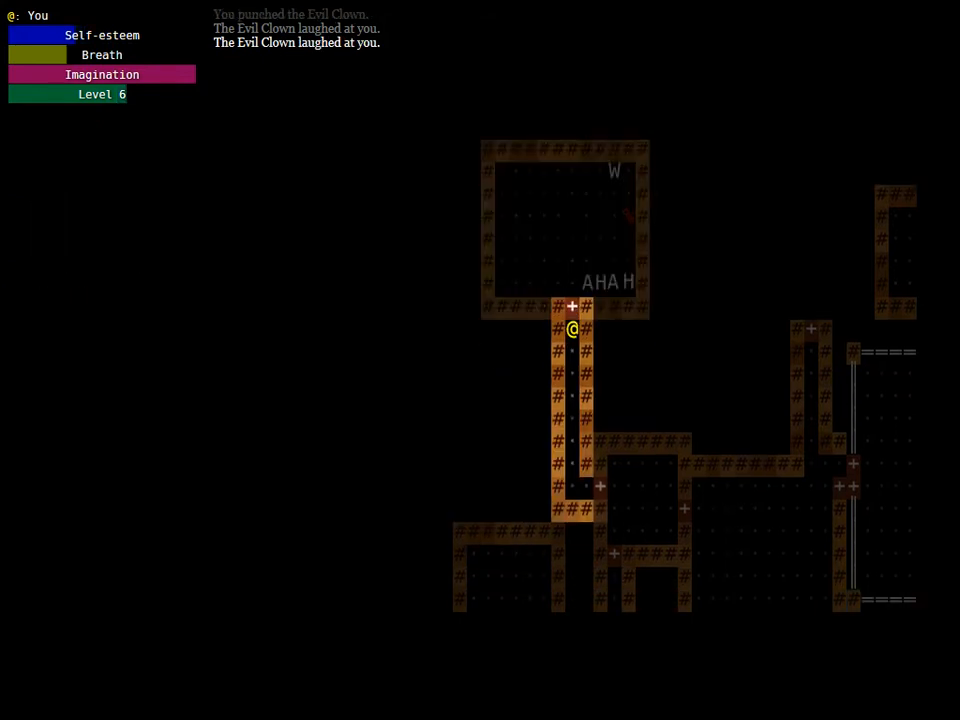
{"action": "key", "text": "Up"}
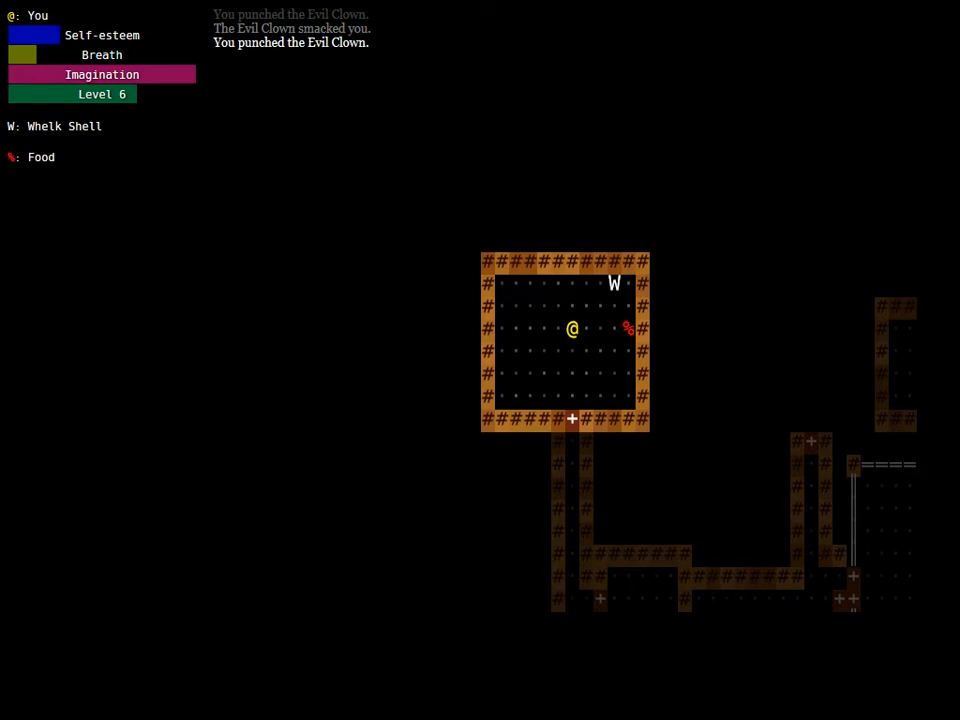
{"action": "key", "text": "Up"}
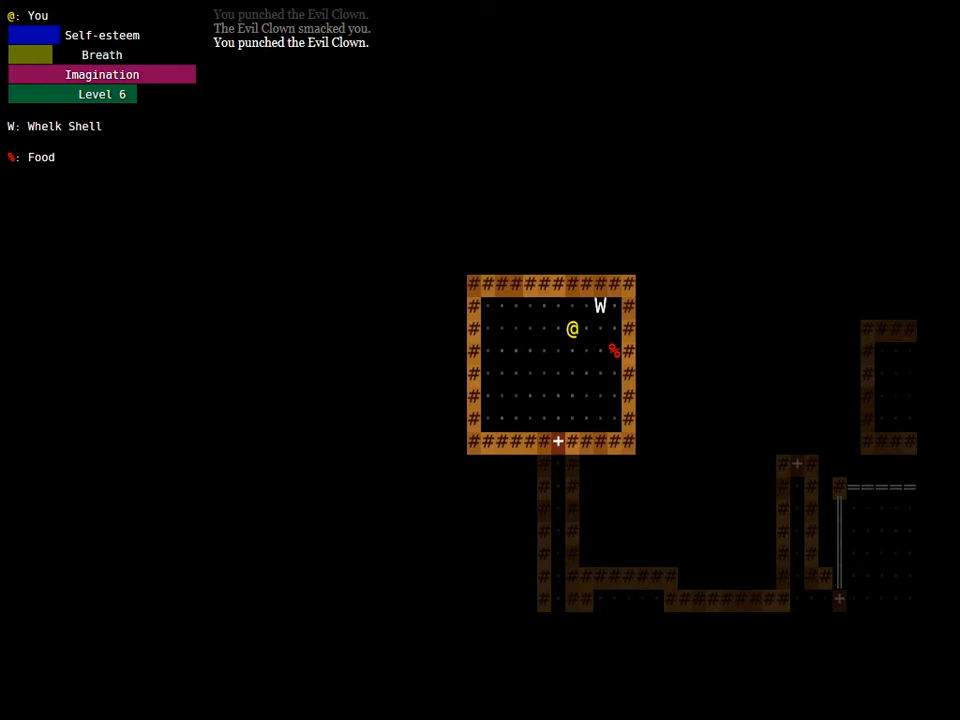
Pick up the whelk shell and the food, then view the inventory
{"action": "key", "text": "left"}
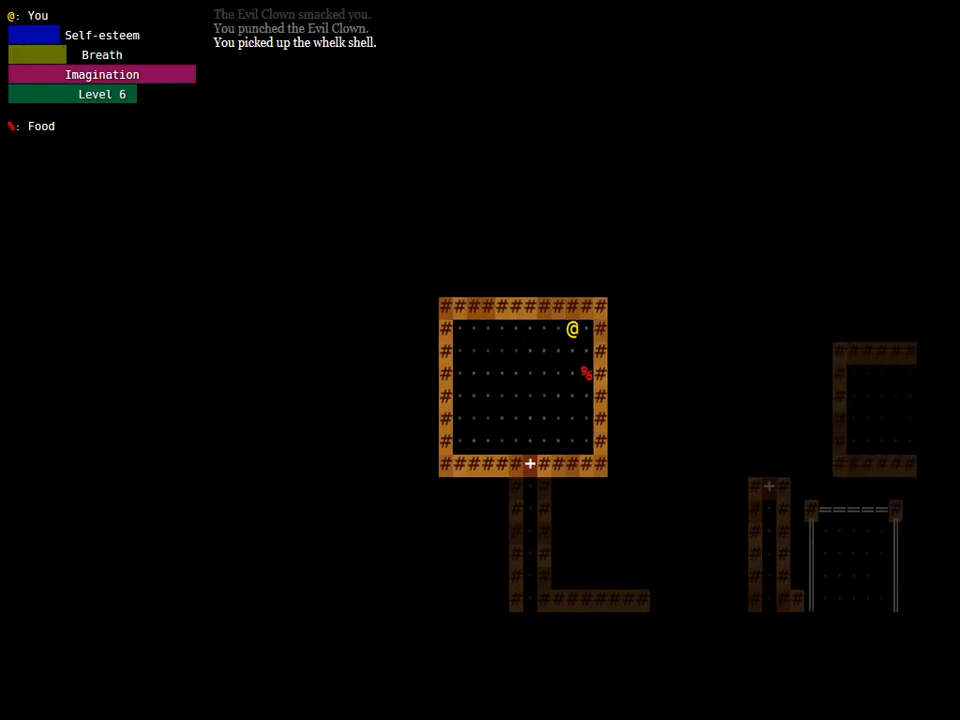
{"action": "key", "text": "Down"}
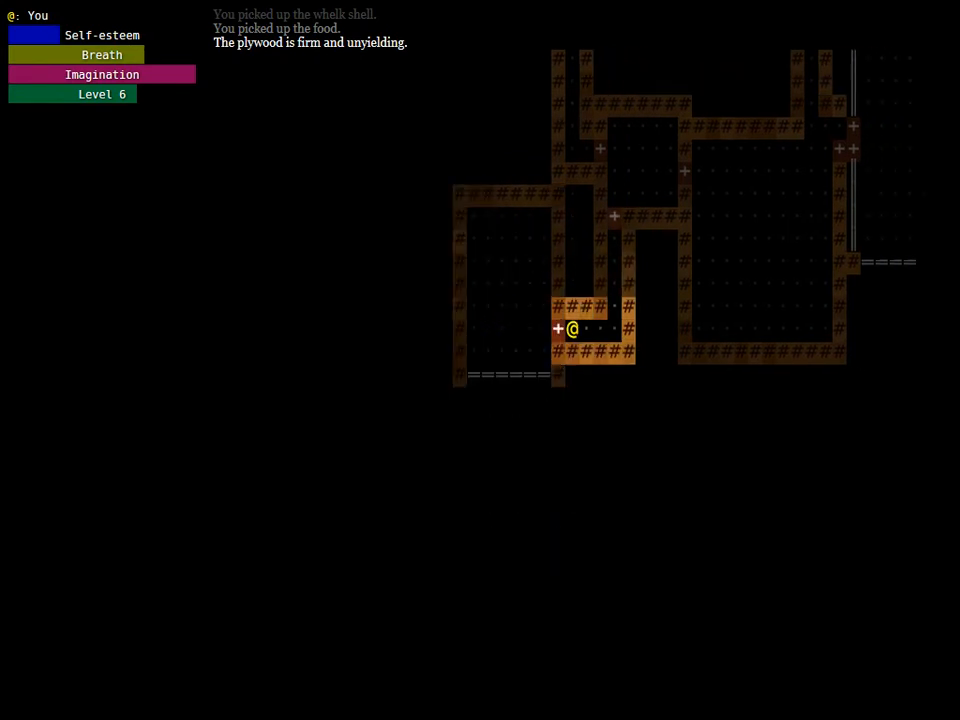
{"action": "key", "text": "i"}
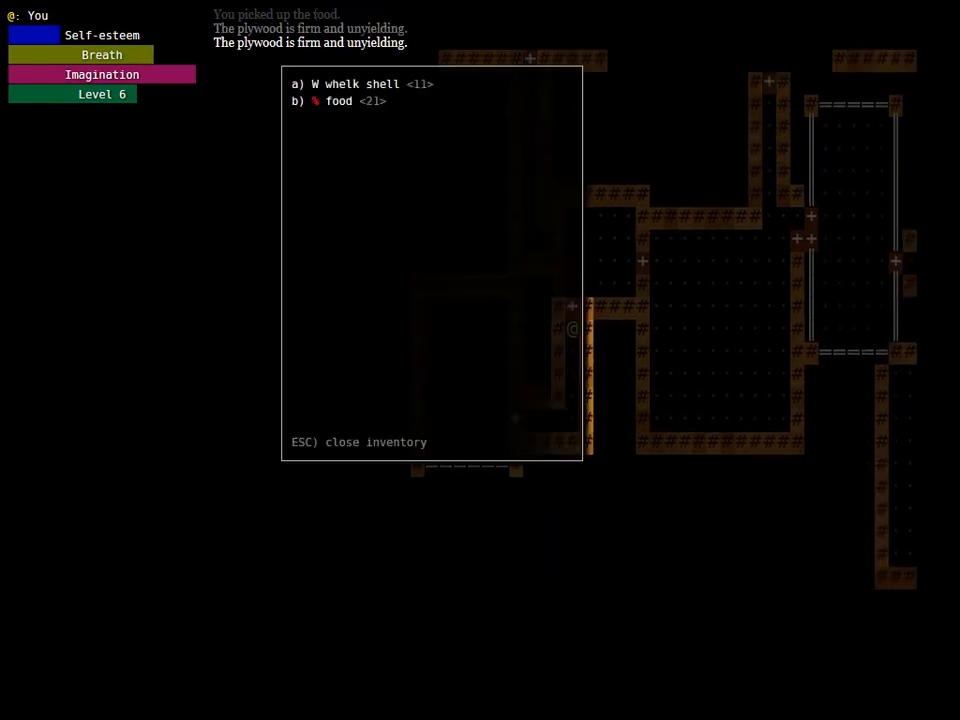
Eat food for self-esteem, move onward, and pick up a whelk shell
{"action": "key", "text": "b"}
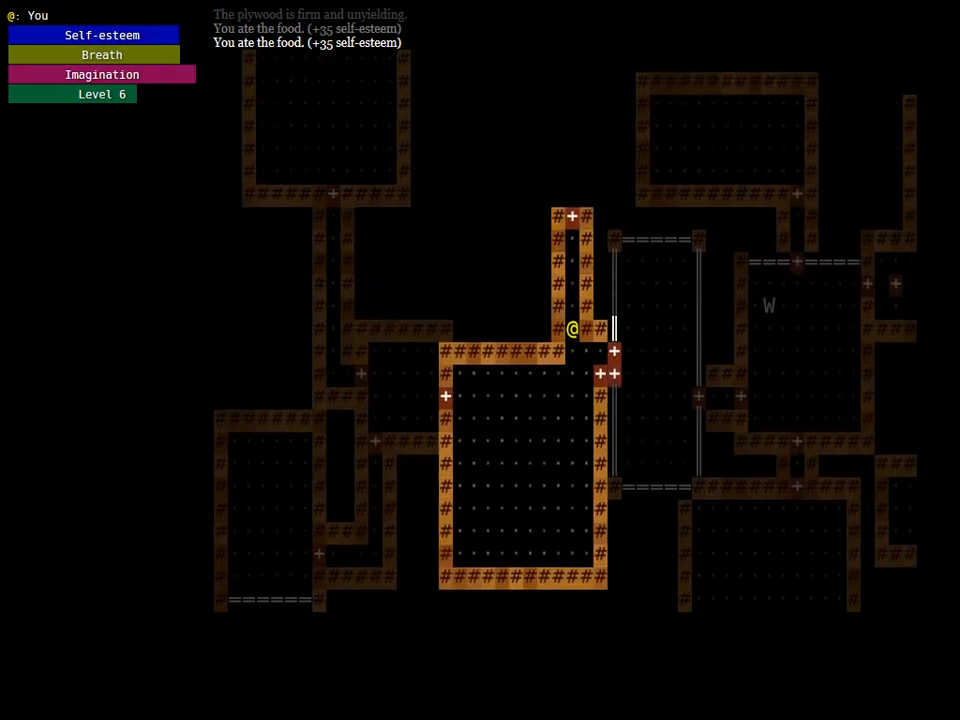
{"action": "key", "text": ">"}
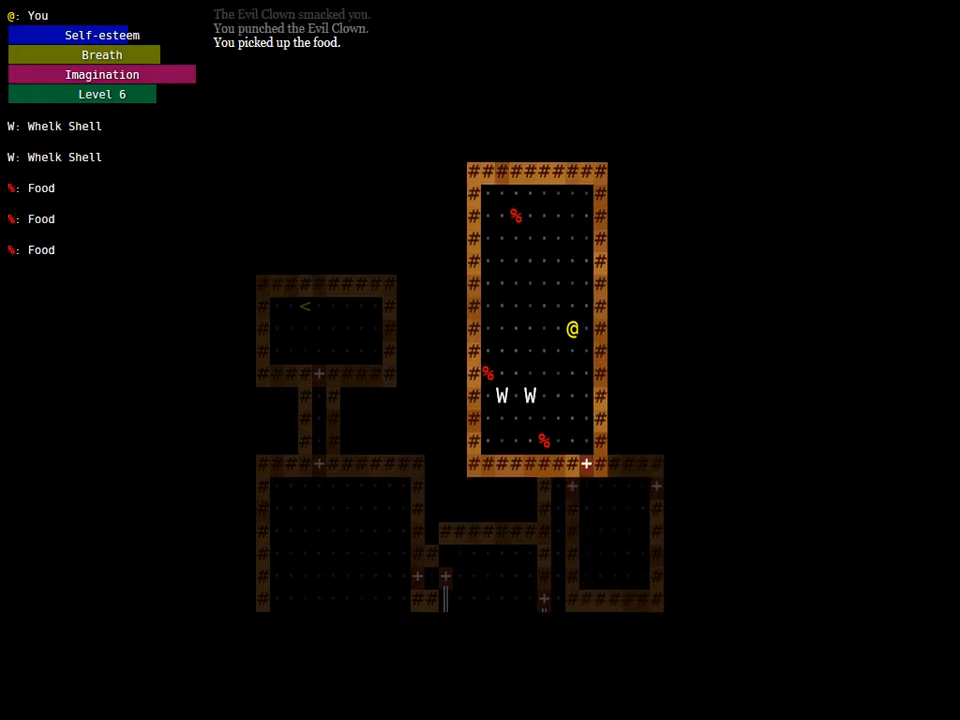
{"action": "key", "text": "Up"}
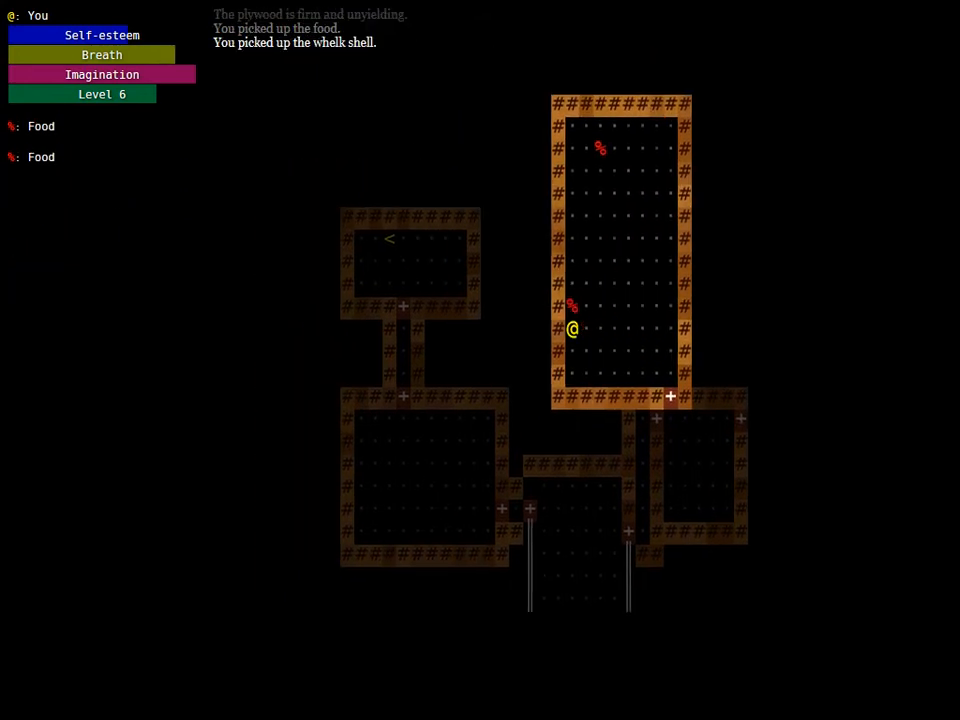
Punch the approaching Evil Clown to reach level 7, then check the inventory
{"action": "key", "text": "Up"}
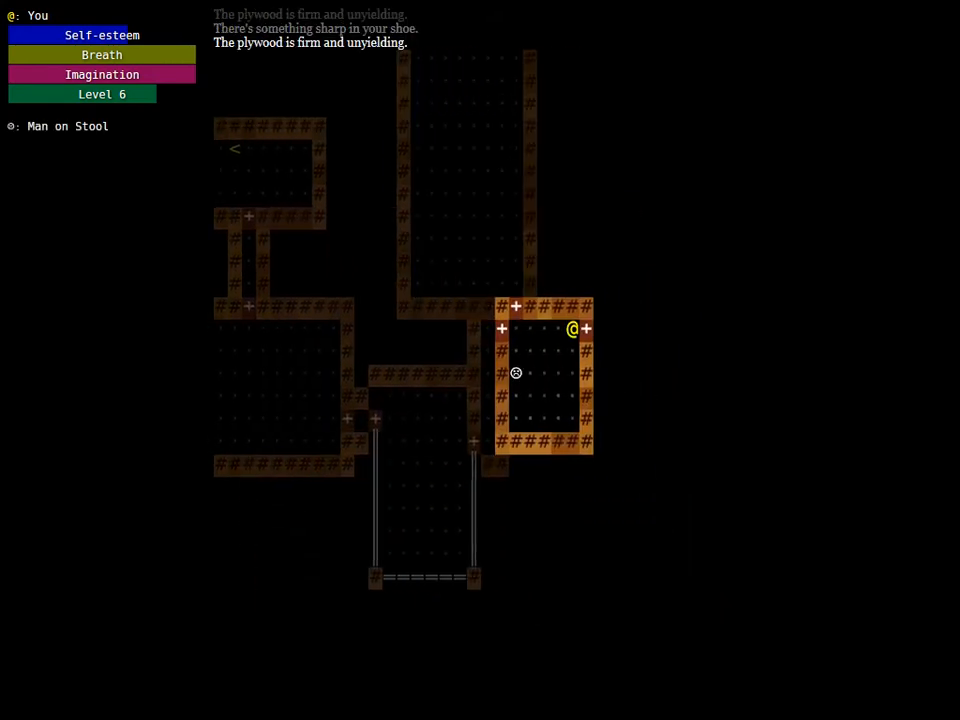
{"action": "key", "text": "Down"}
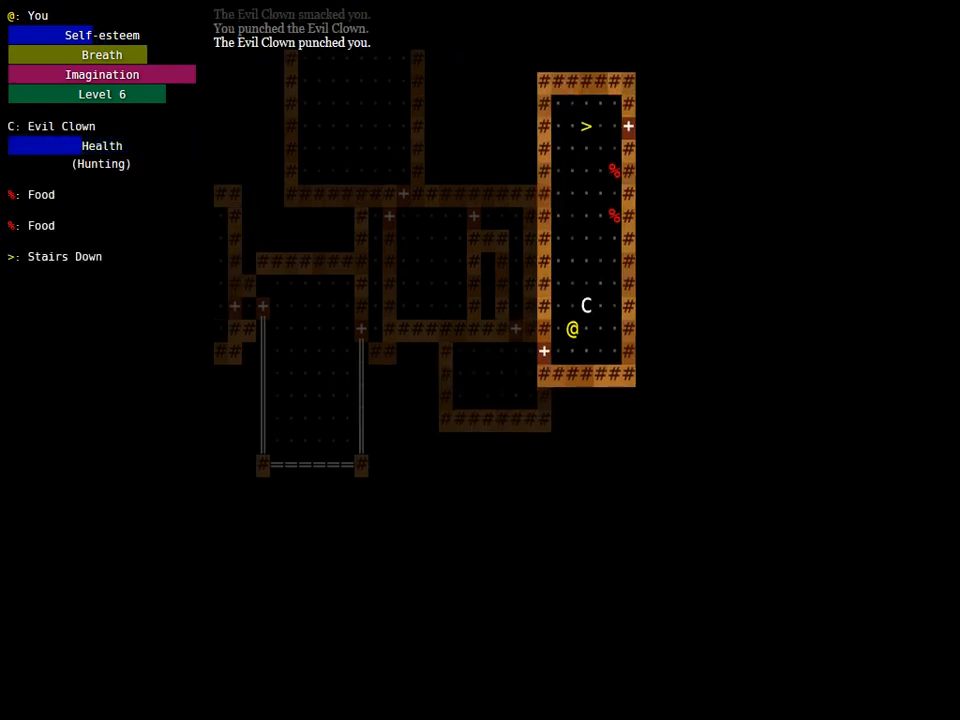
{"action": "key", "text": ">"}
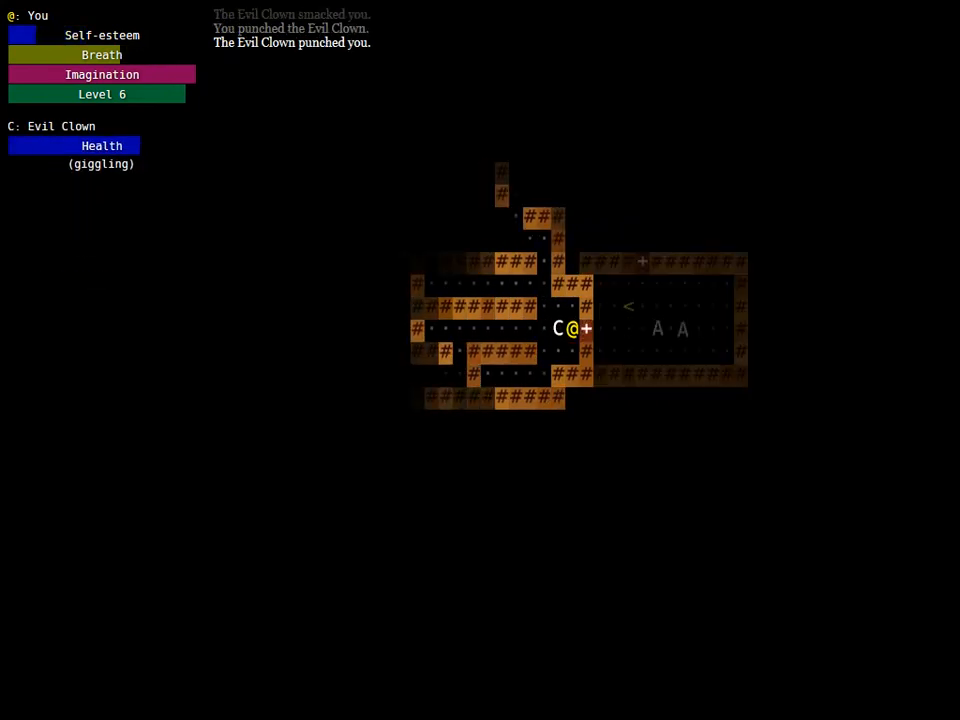
{"action": "key", "text": "i"}
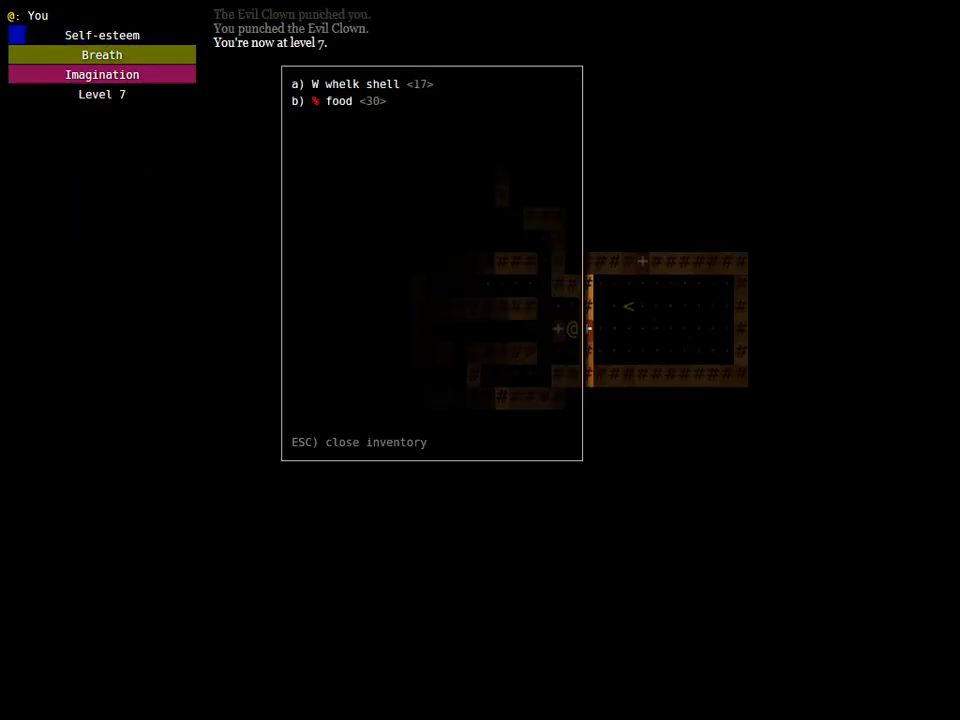
Eat food, then explore the corridors gathering more food
{"action": "key", "text": "b"}
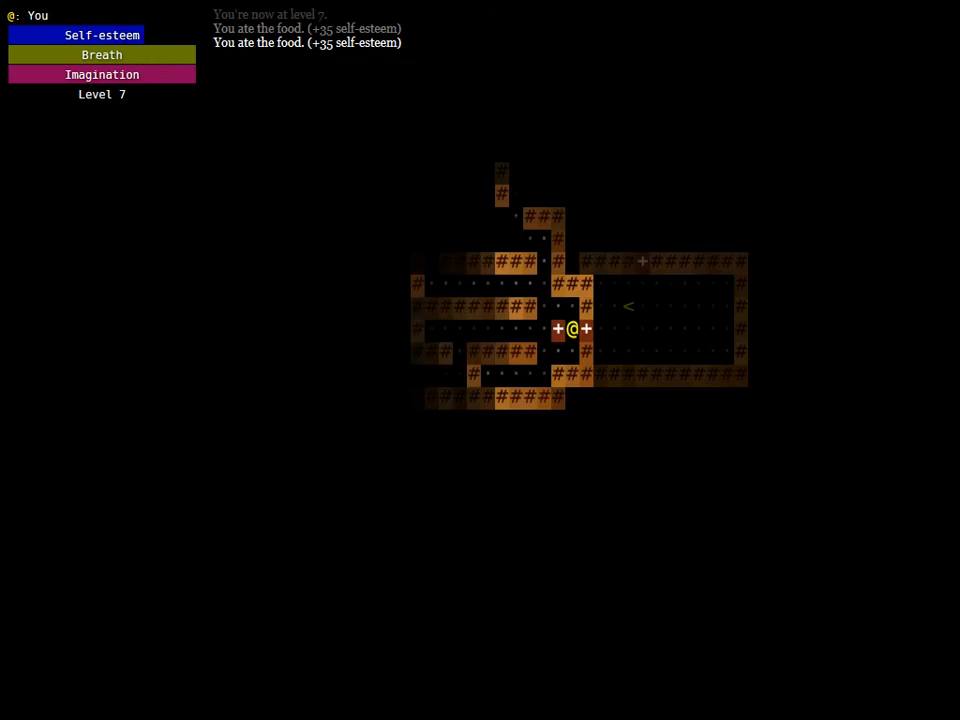
{"action": "key", "text": "Up"}
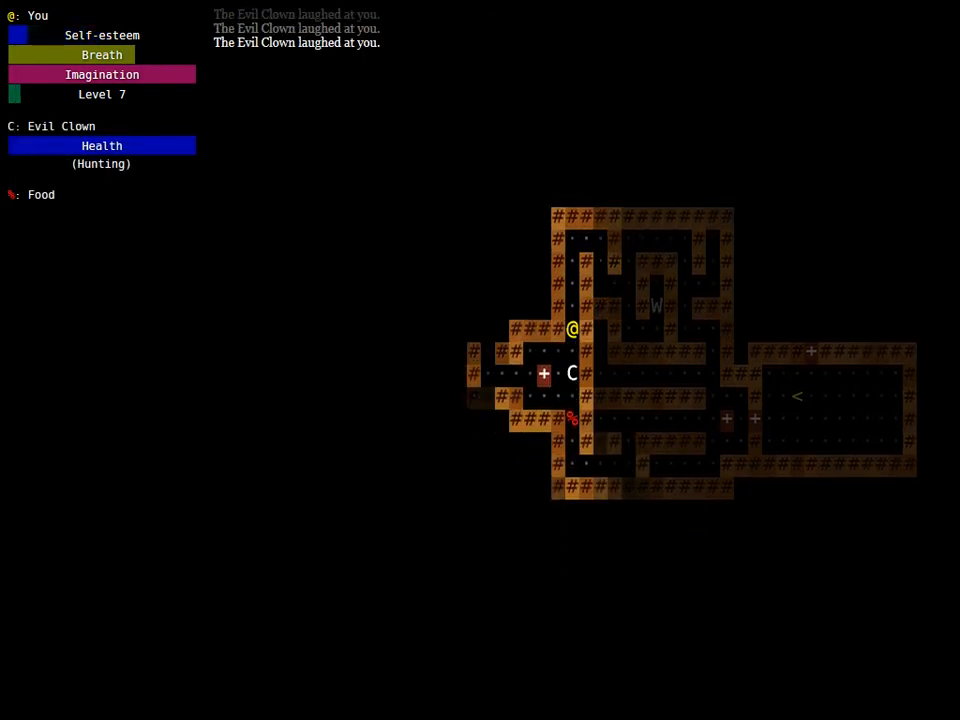
{"action": "key", "text": "i"}
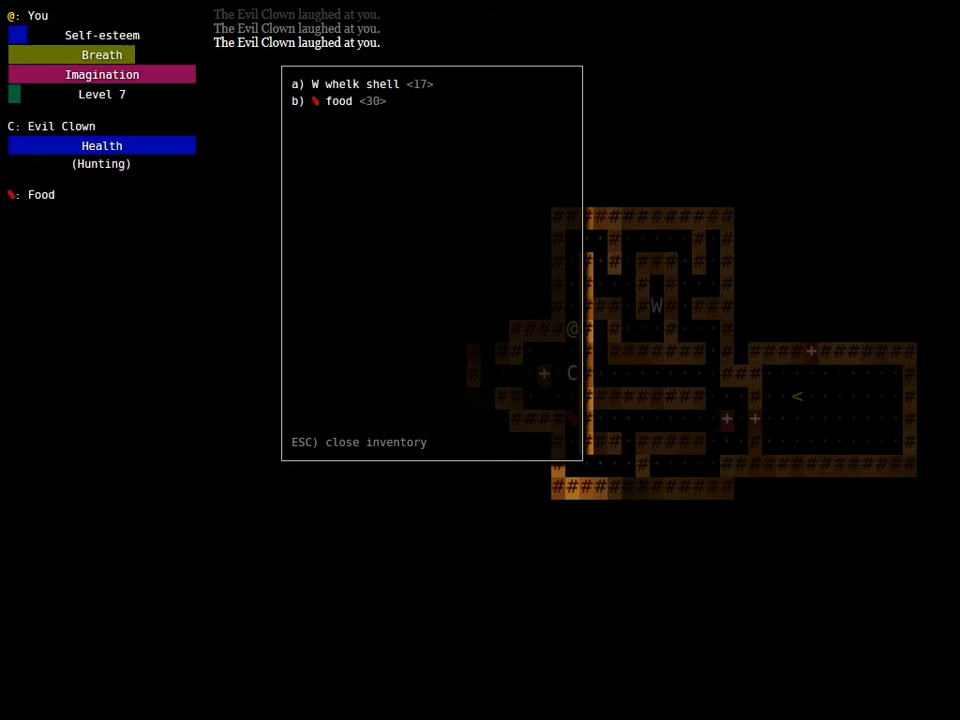
{"action": "key", "text": "b"}
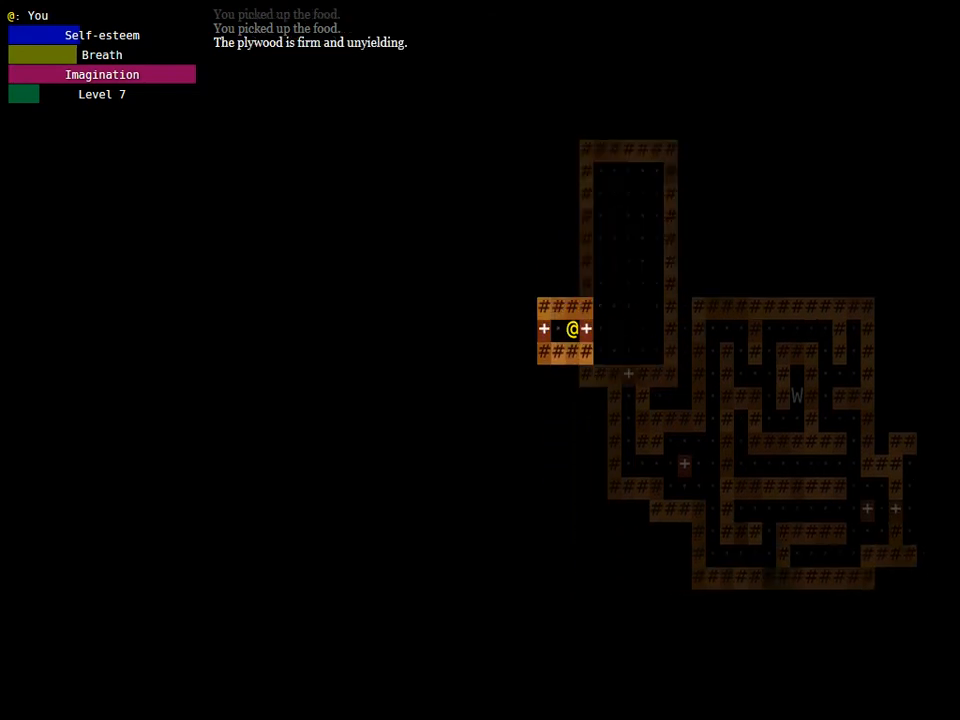
Eat a food item using its option in the inventory
{"action": "key", "text": "i"}
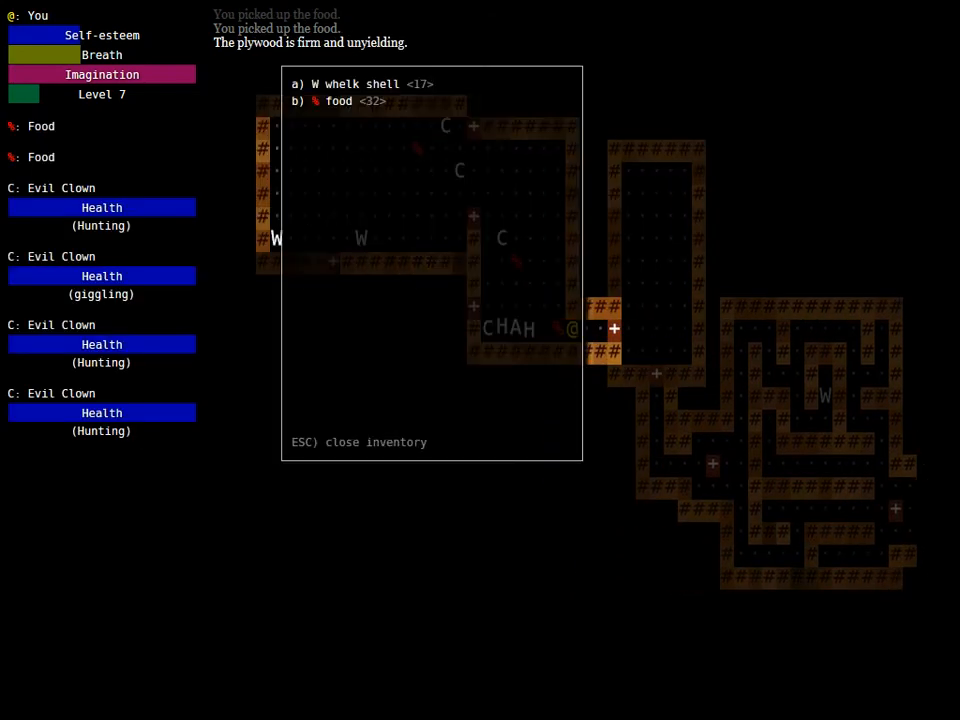
{"action": "left_click", "coordinate": [338, 101]}
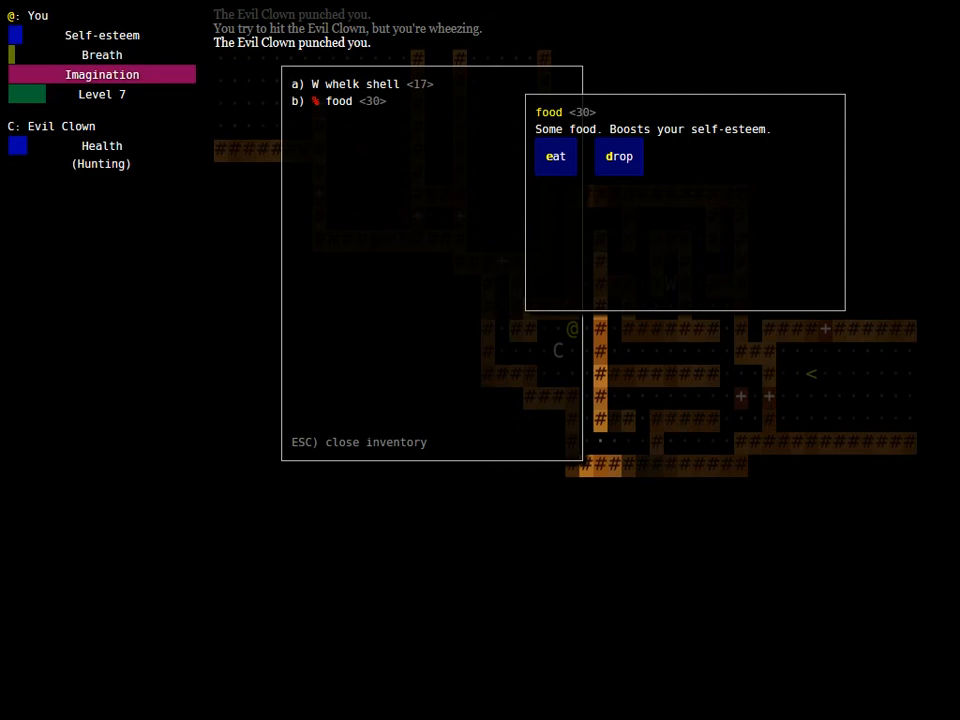
{"action": "left_click", "coordinate": [555, 156]}
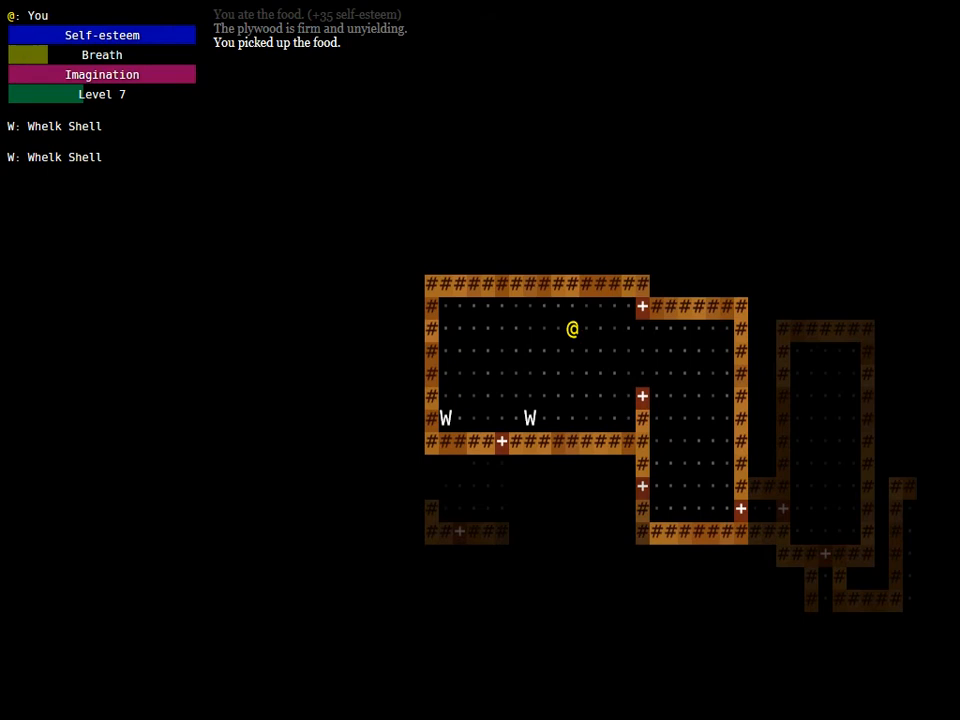
Collect more food and a whelk shell, then descend the > stairs
{"action": "key", "text": "Down"}
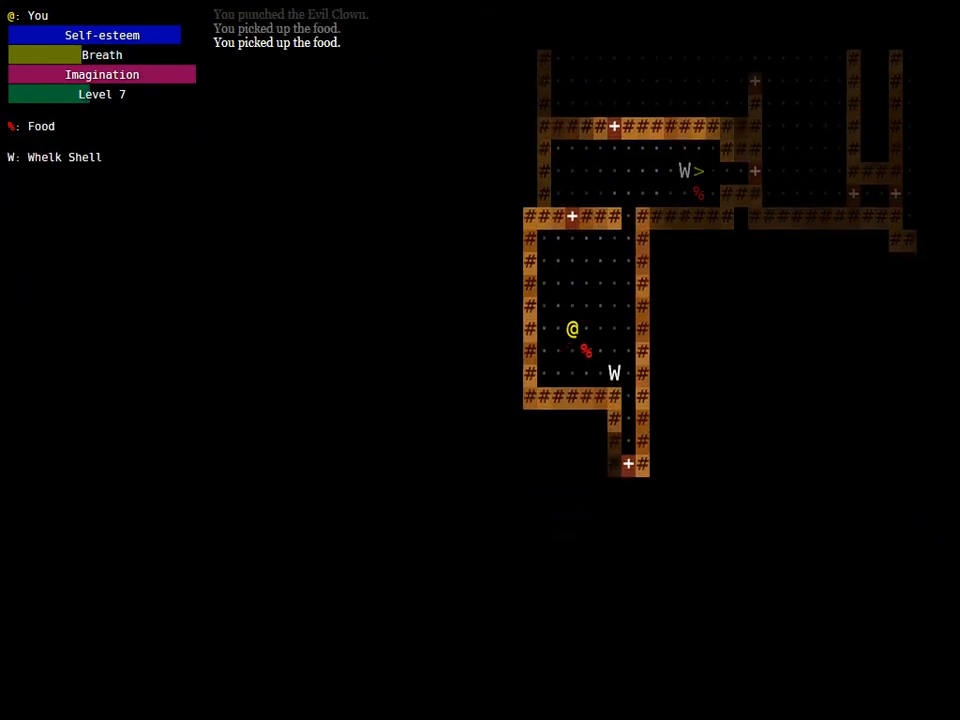
{"action": "key", "text": "up"}
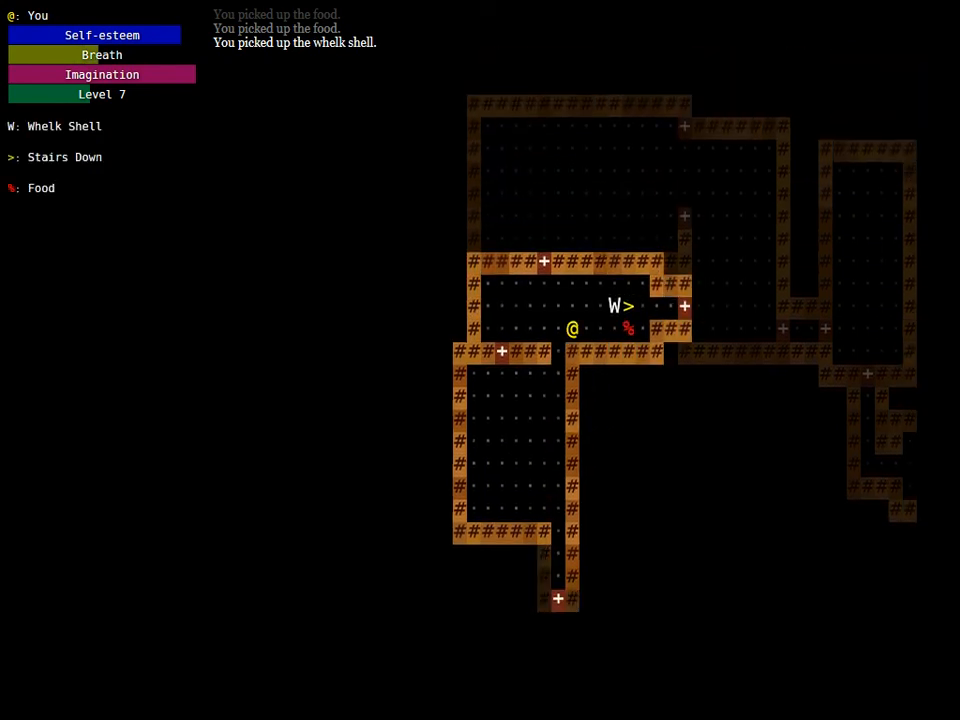
{"action": "key", "text": ">"}
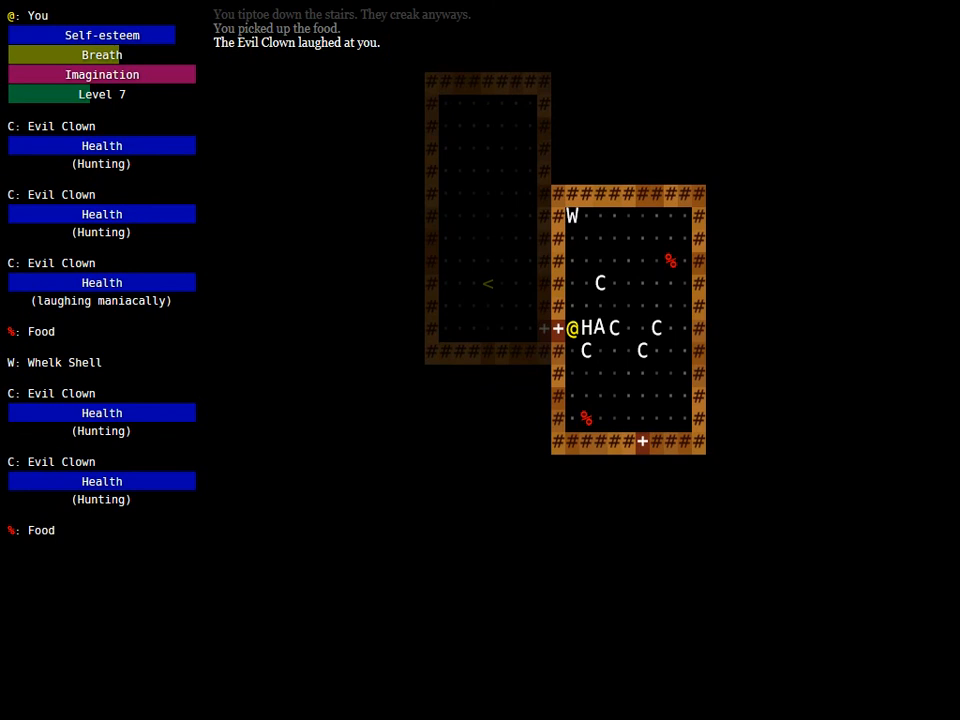
Fight the surrounding Evil Clowns, glancing at the inventory, until the character dies
{"action": "key", "text": "Left"}
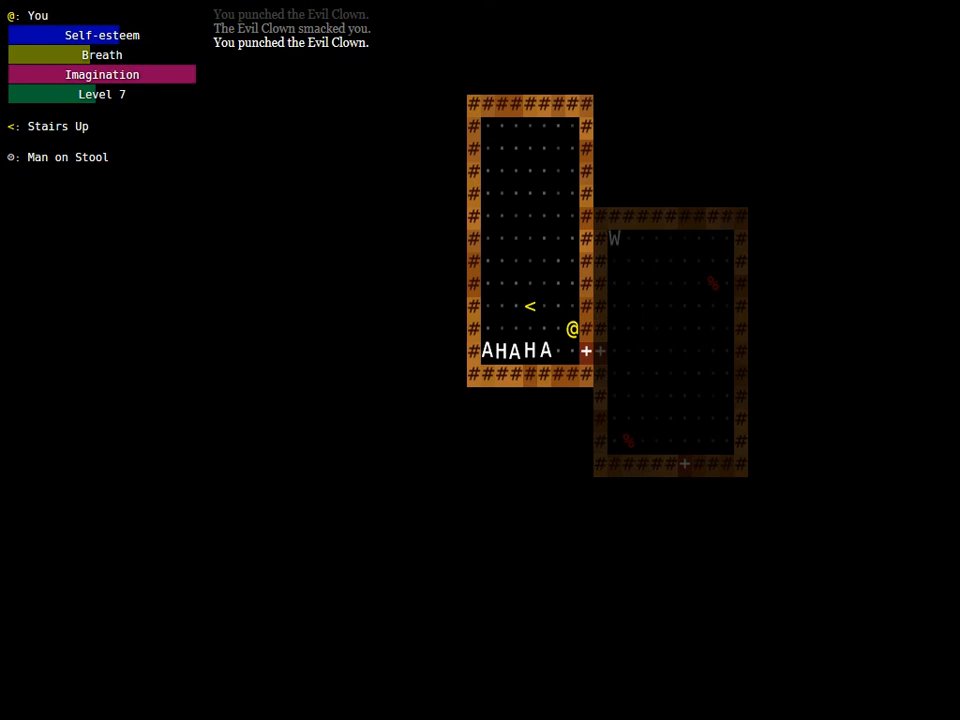
{"action": "key", "text": "i"}
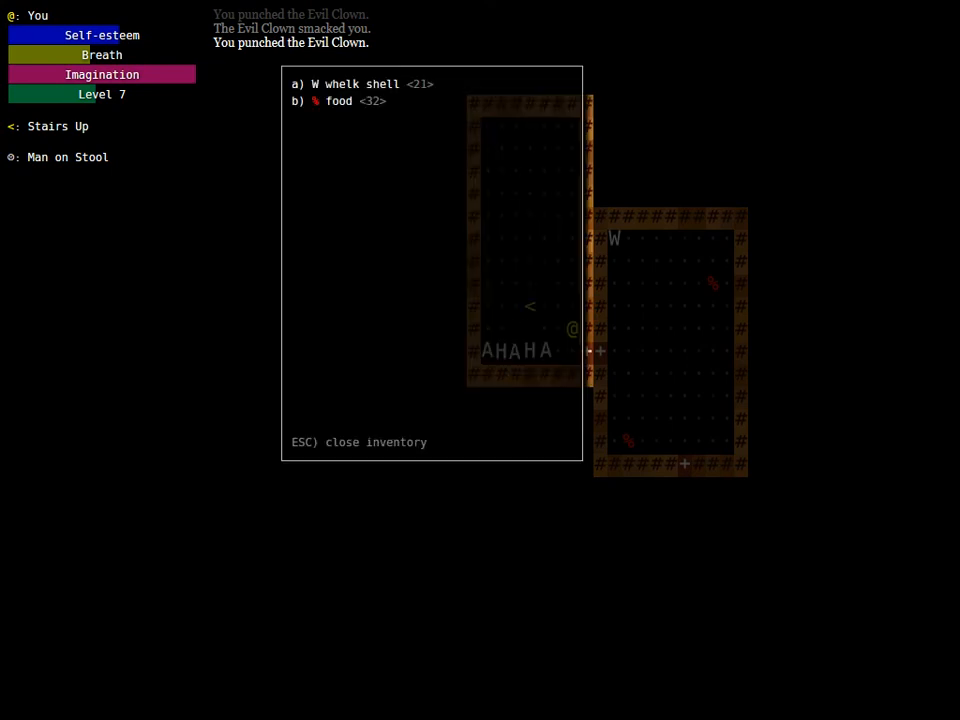
{"action": "key", "text": "b"}
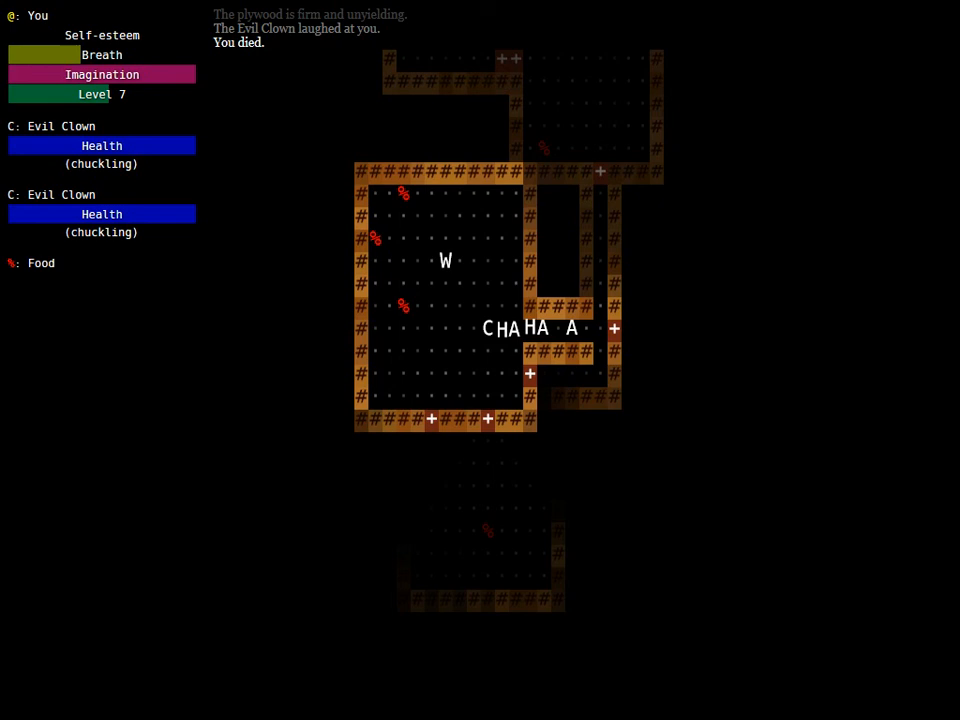
{"action": "mouse_move", "coordinate": [108, 568]}
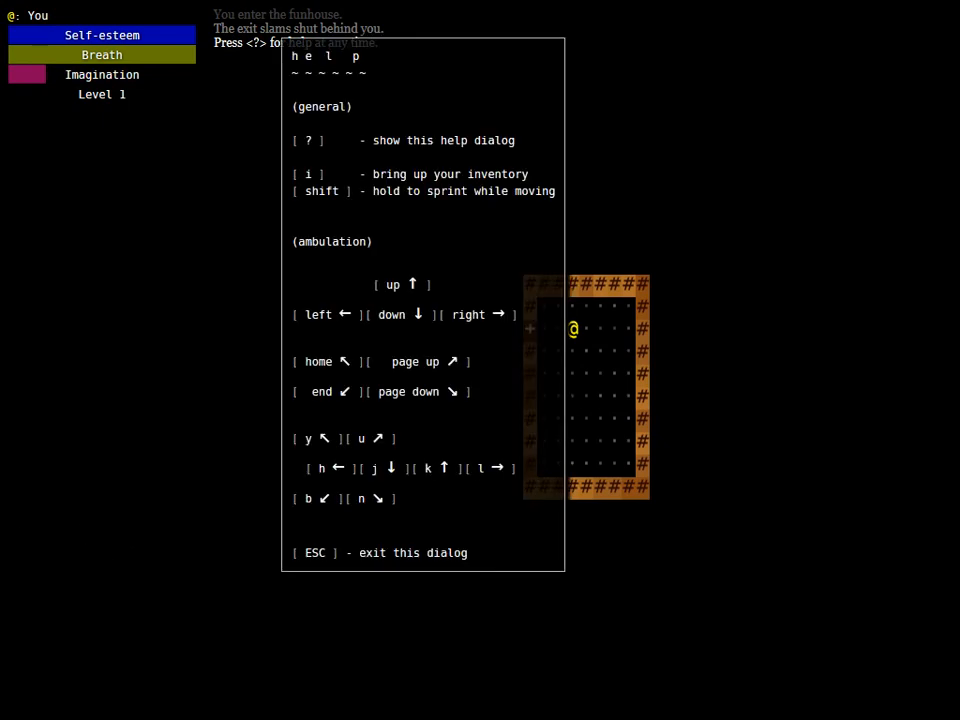
{"action": "mouse_move", "coordinate": [73, 510]}
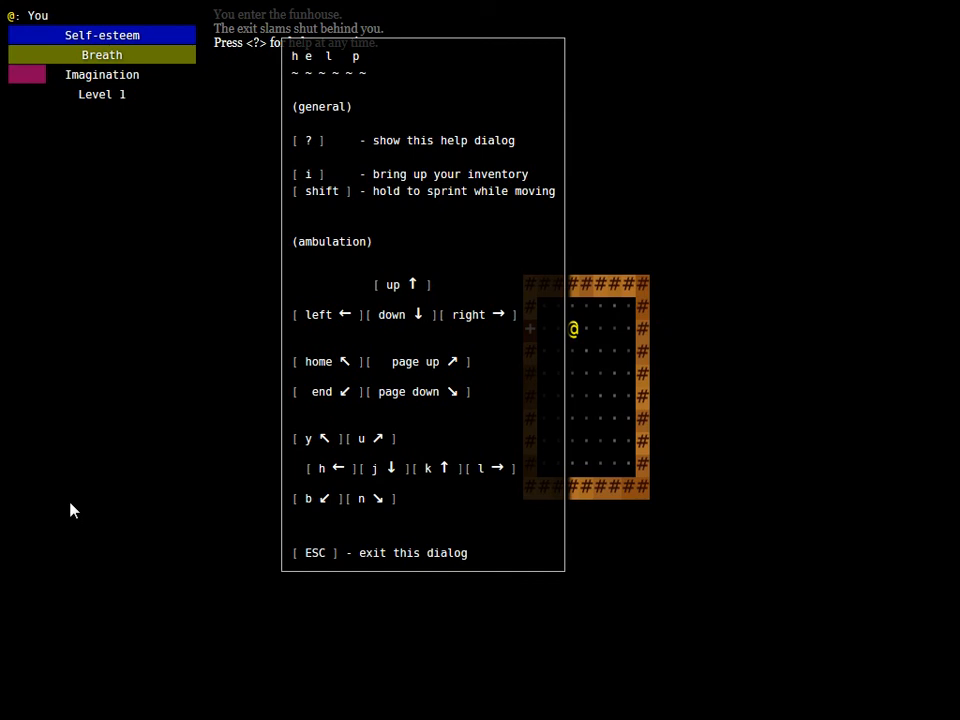
{"action": "mouse_move", "coordinate": [410, 534]}
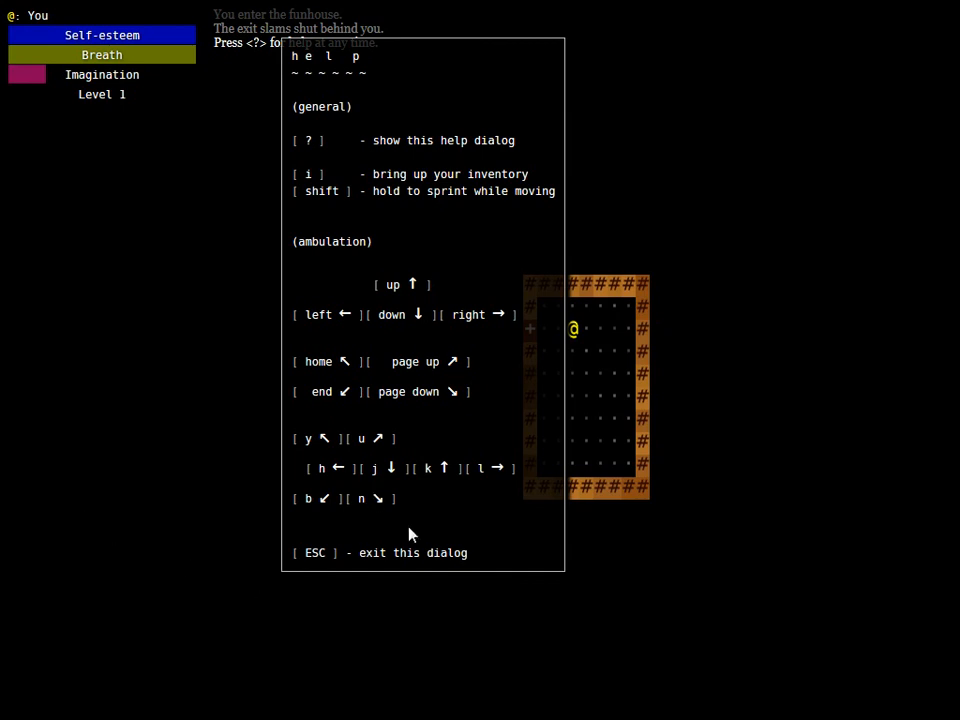
{"action": "mouse_move", "coordinate": [410, 555]}
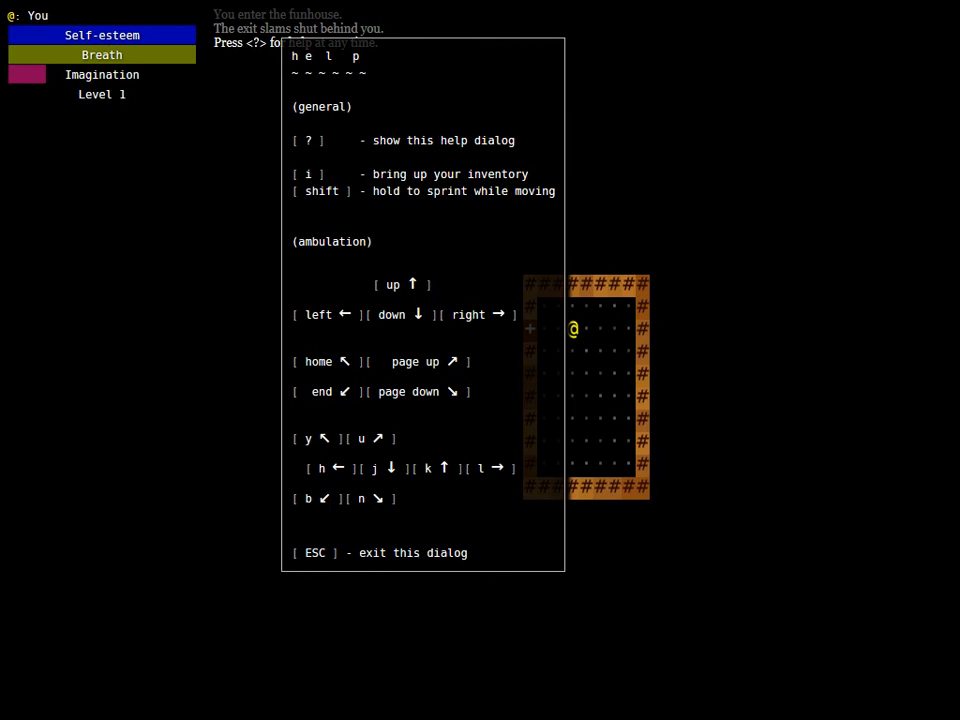
Dismiss the help guide on the new level-1 floor with Escape
{"action": "key", "text": "Escape"}
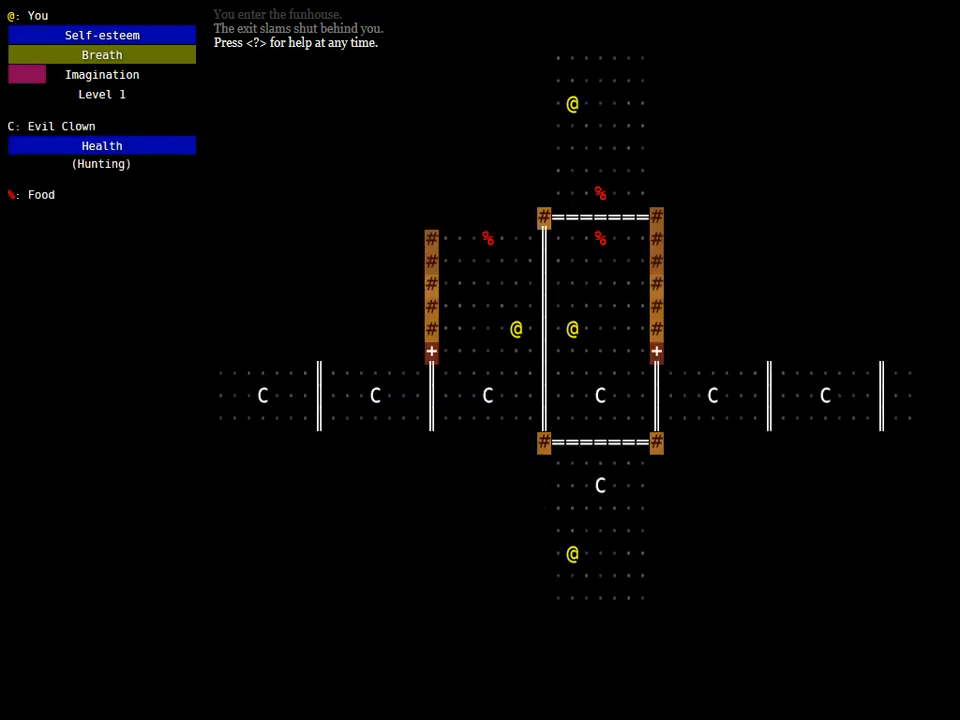